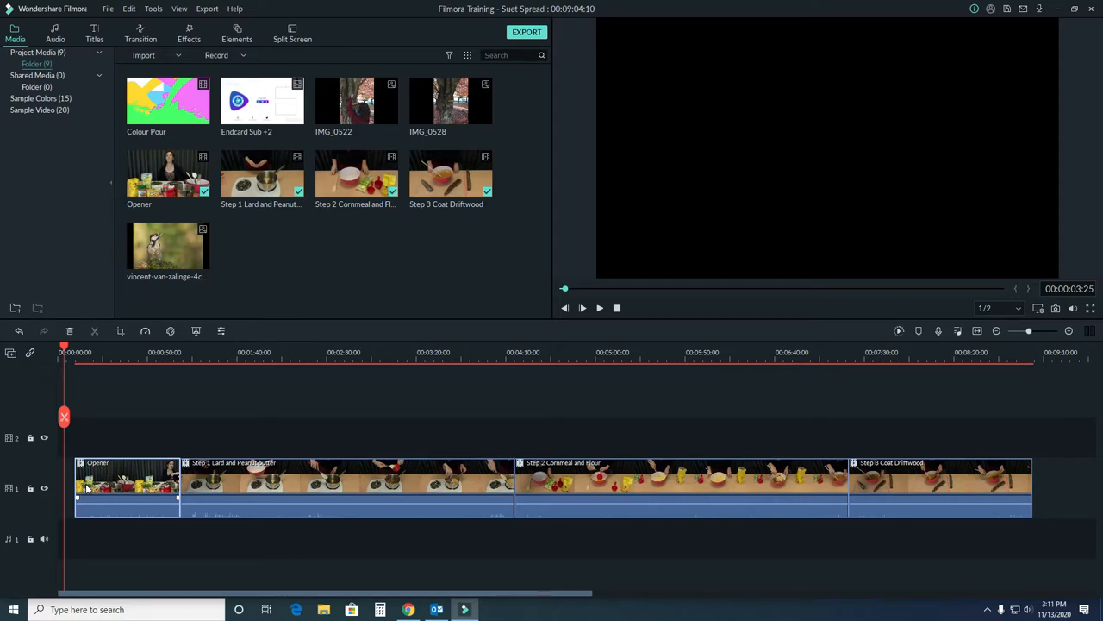
- Play the Opener clip, split it at the playhead and cut away its unwanted tail
double_click(128, 479)
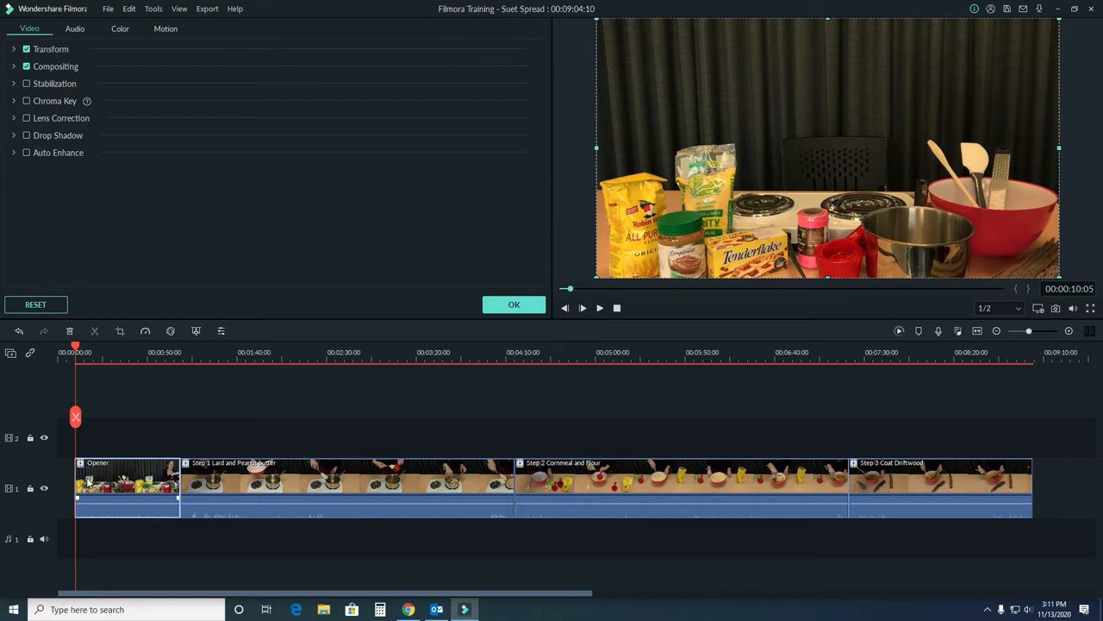
key("space")
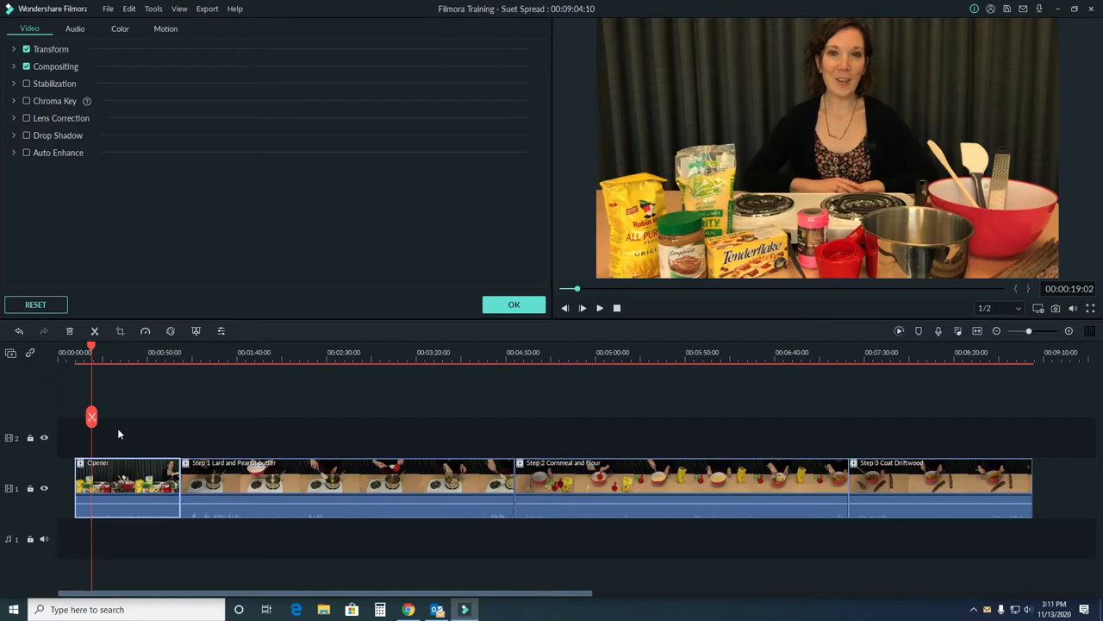
mouse_move(117, 431)
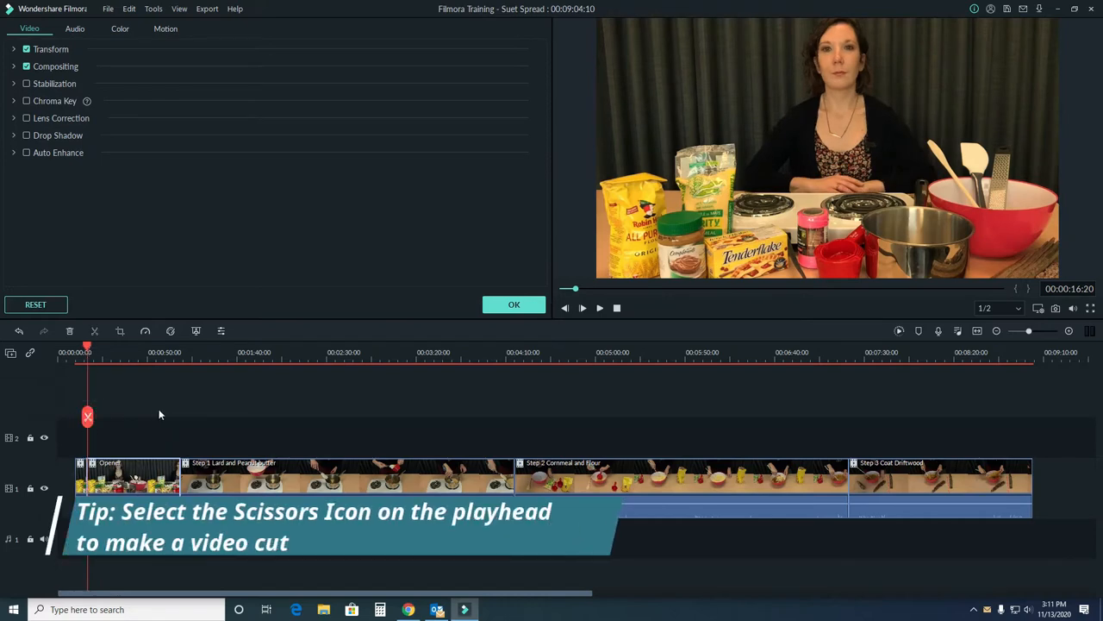
left_click(600, 307)
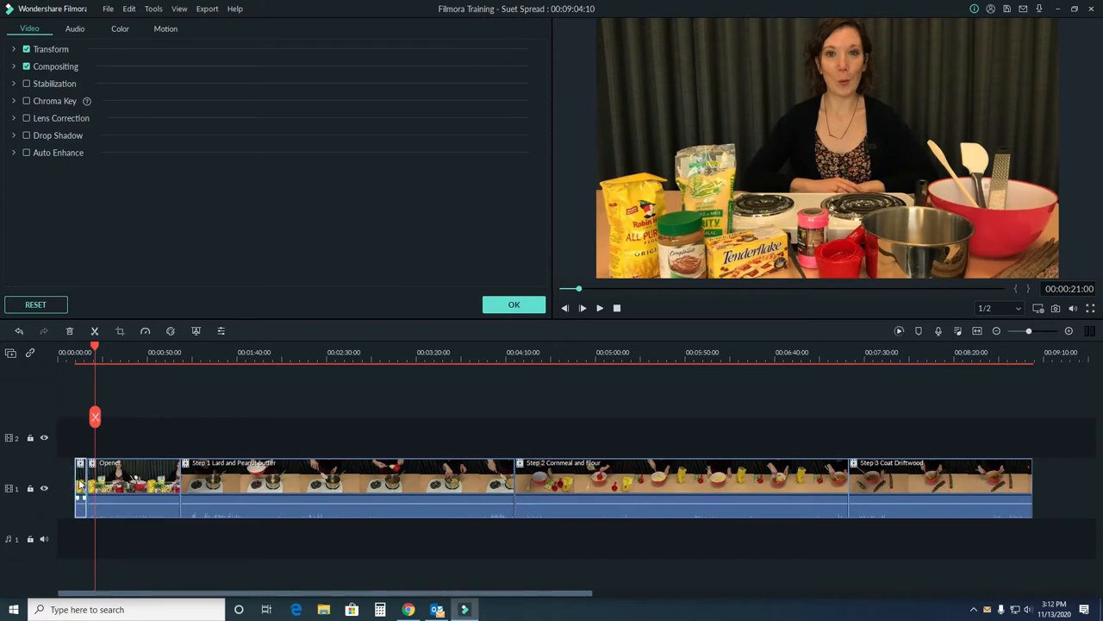
right_click(129, 483)
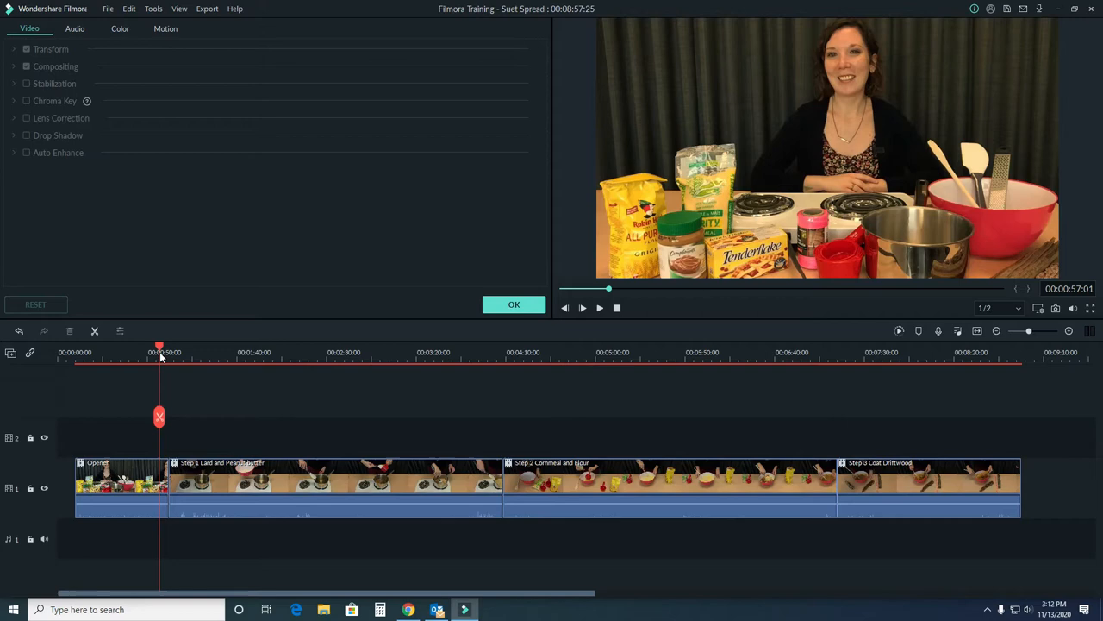
- Delete the short split piece left between the Opener and Step 1 clips
left_click(582, 306)
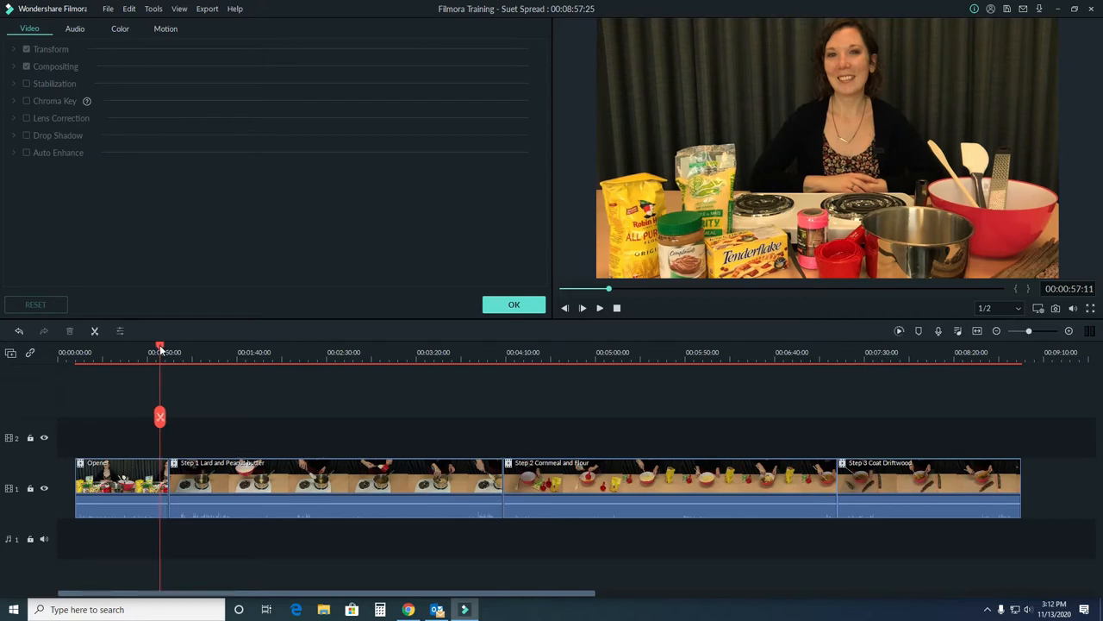
left_click(159, 418)
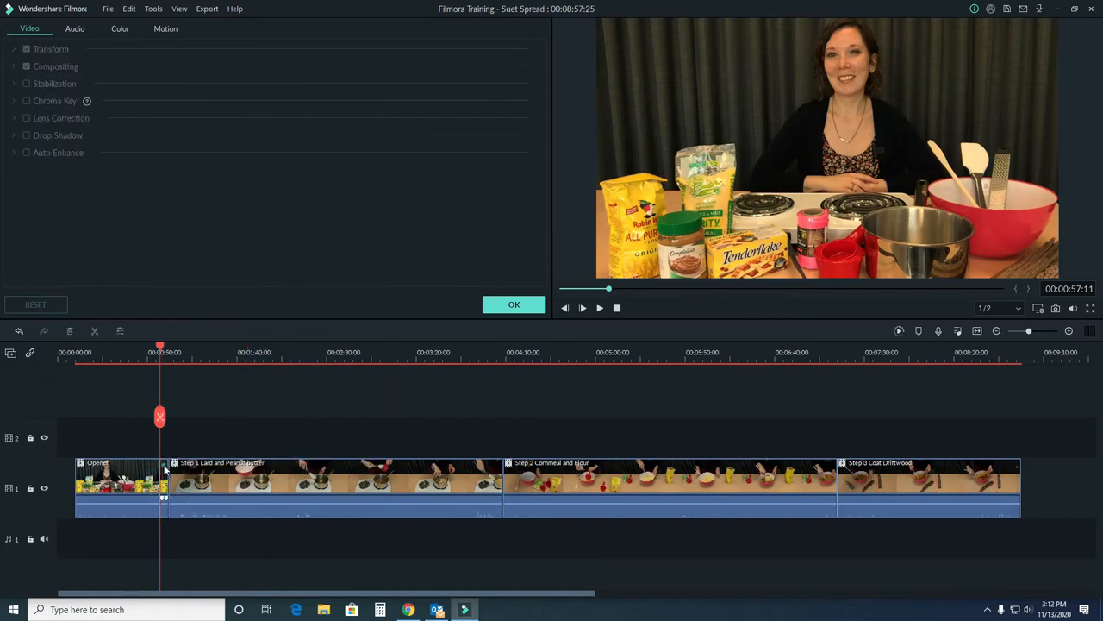
right_click(159, 479)
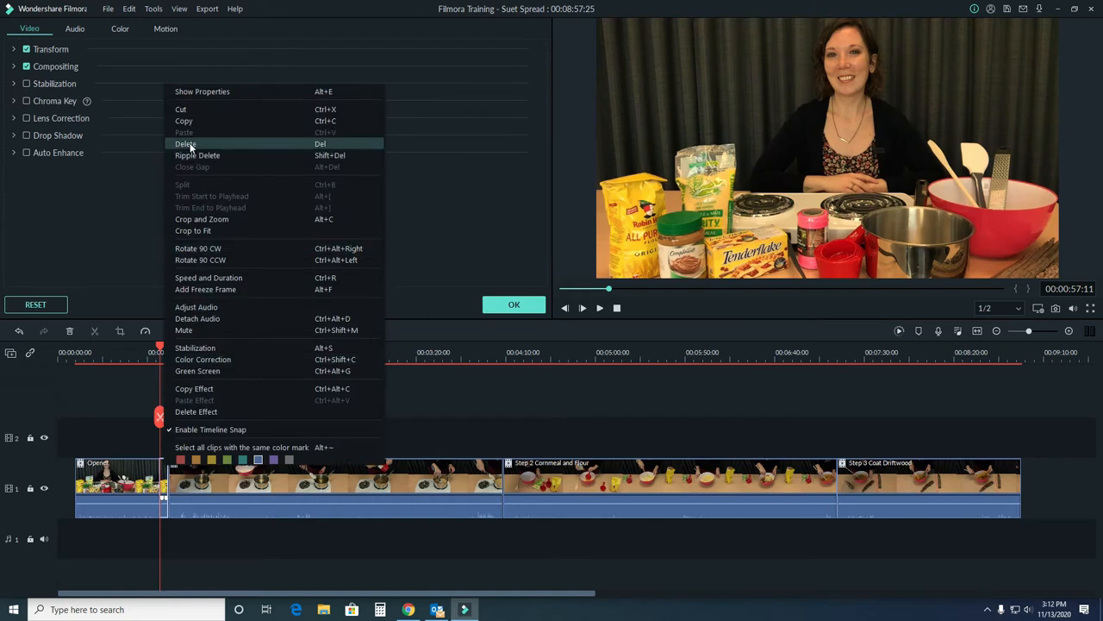
left_click(186, 145)
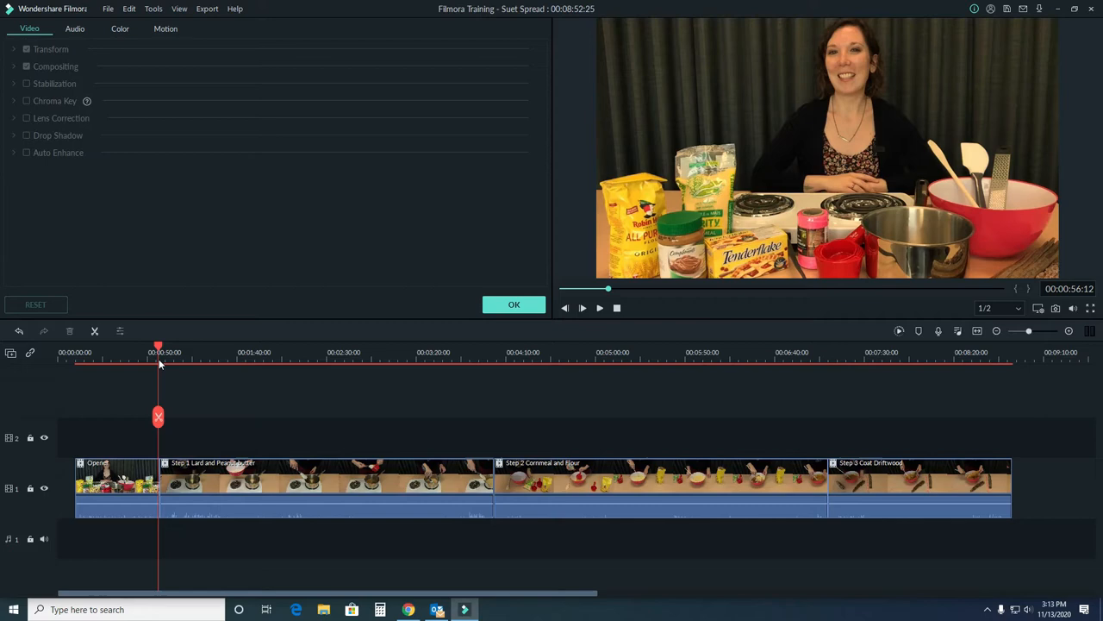
left_click(600, 307)
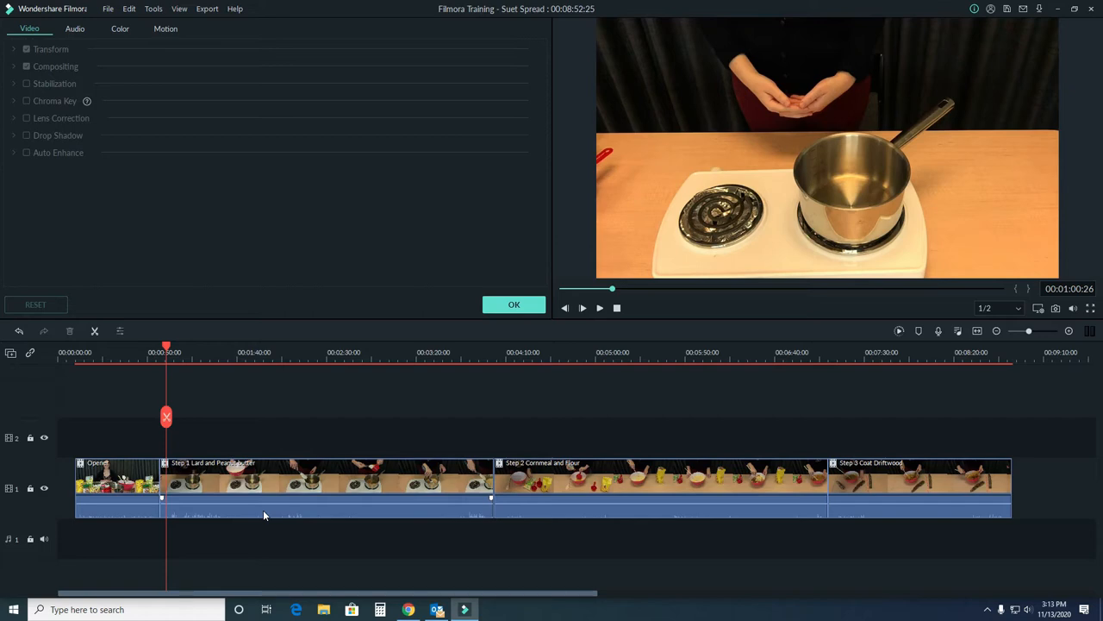
- Split the Step 1 Lard and Peanut Butter clip where it should begin and remove its front piece
left_click(158, 351)
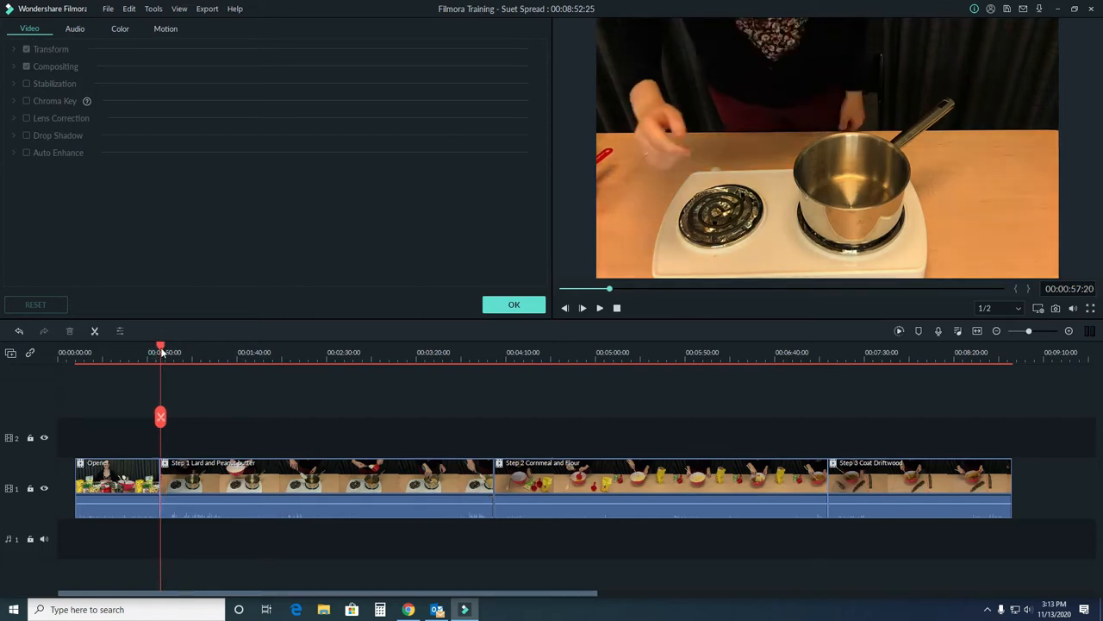
left_click(159, 352)
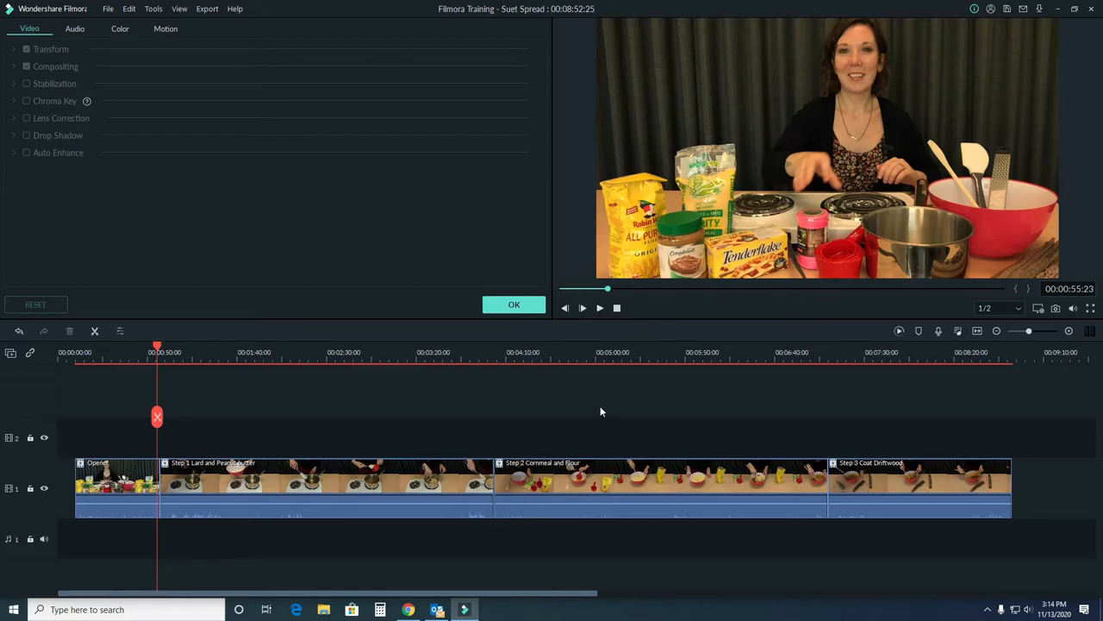
left_click(600, 307)
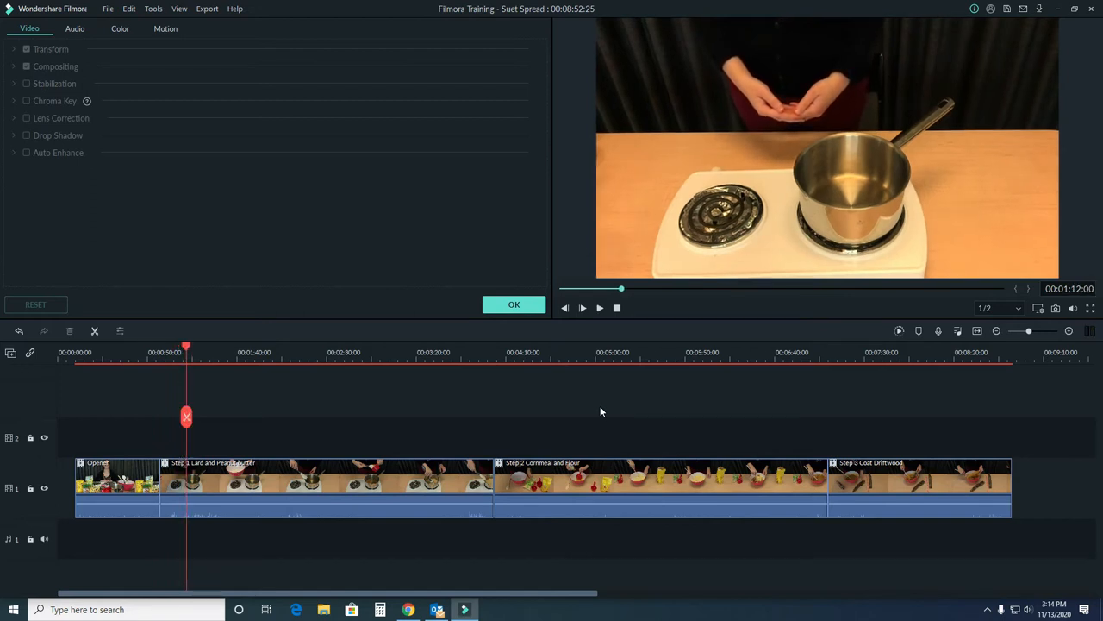
left_click(186, 345)
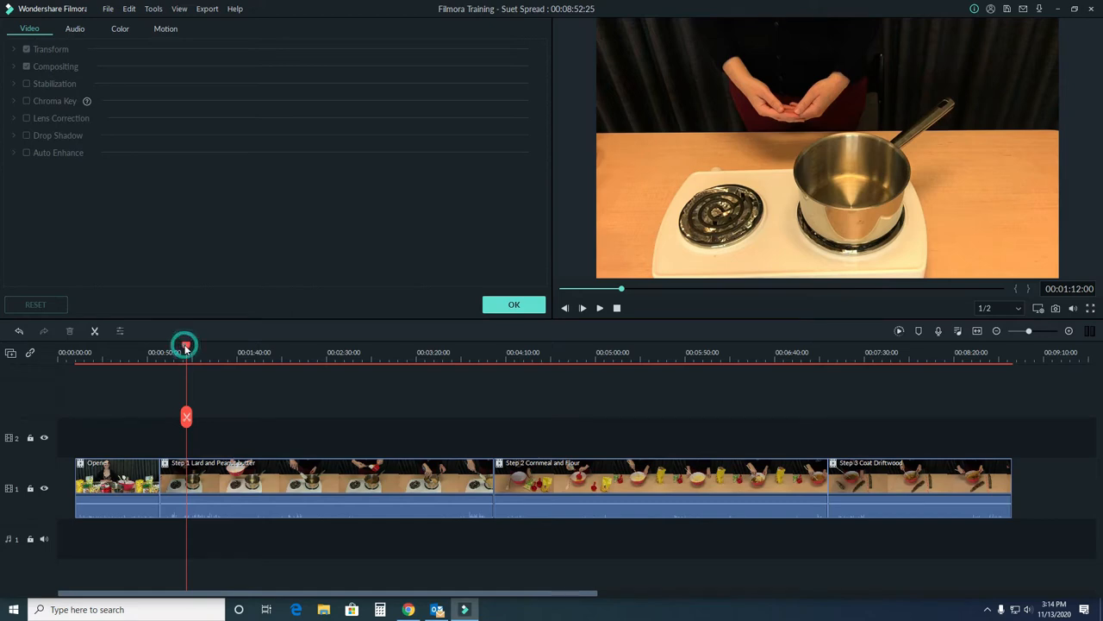
left_click(600, 307)
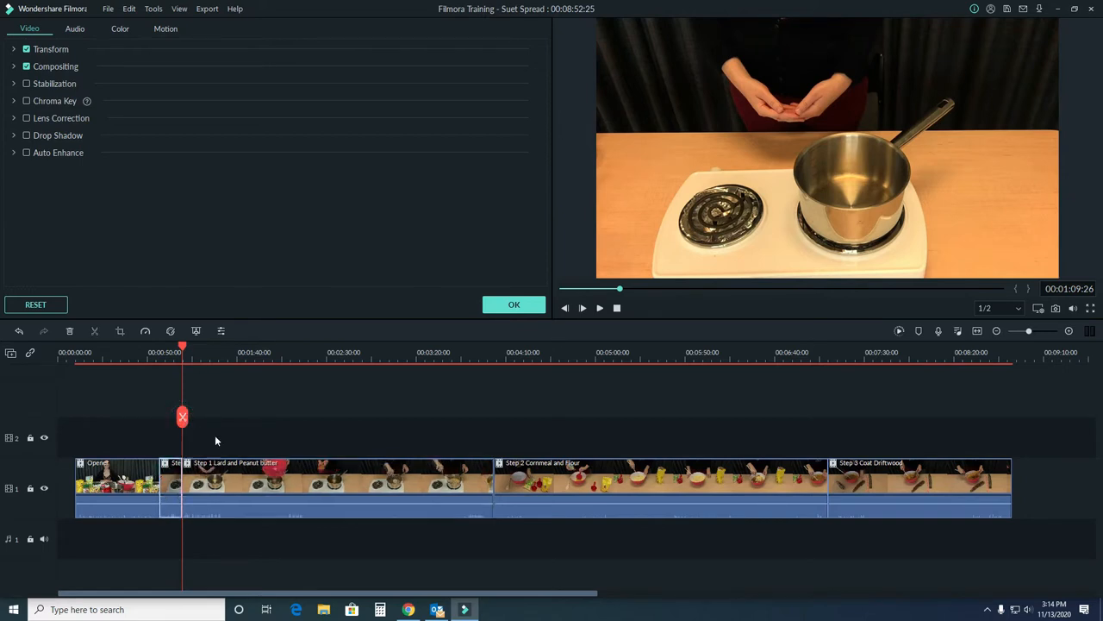
left_click(600, 307)
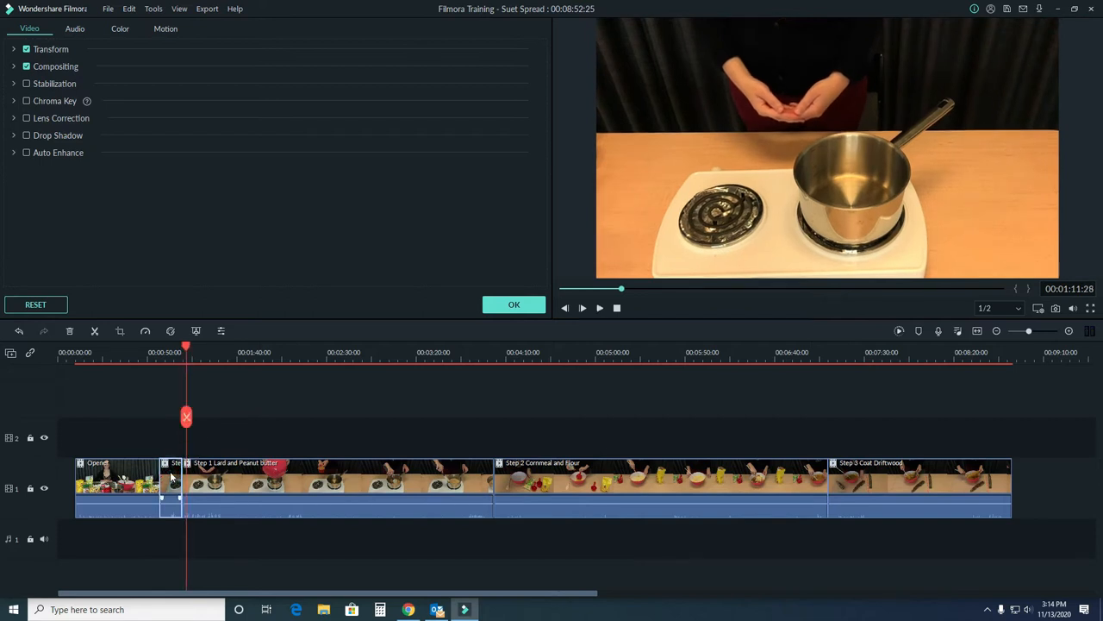
right_click(170, 476)
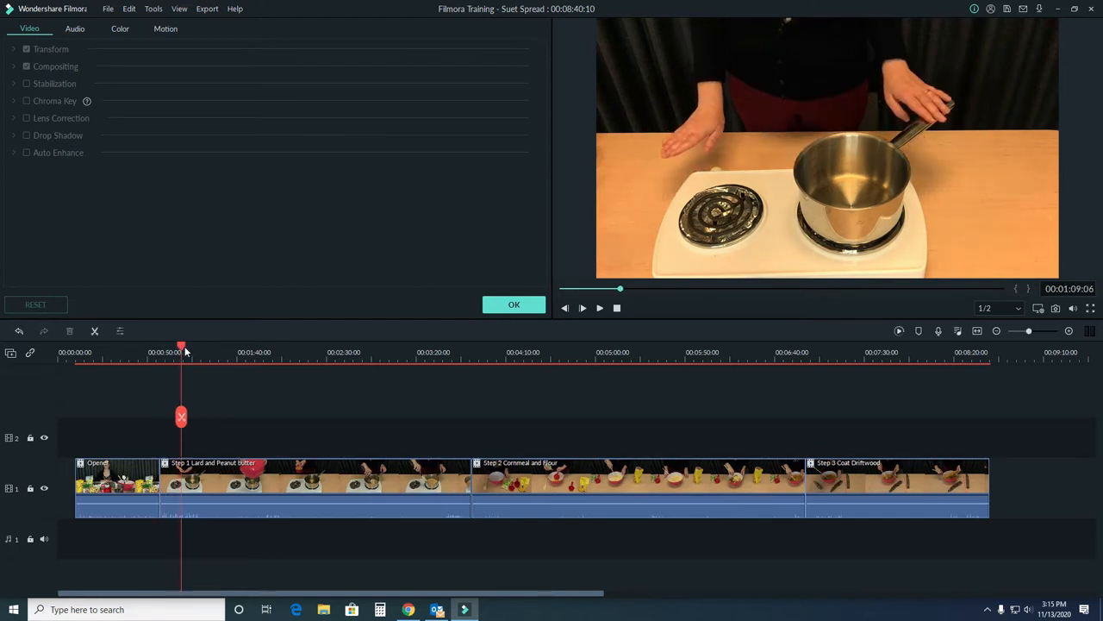
- Split the Step 1 clip around 1:20, just after the bowl is poured into the pot
left_click_drag(181, 352, 193, 352)
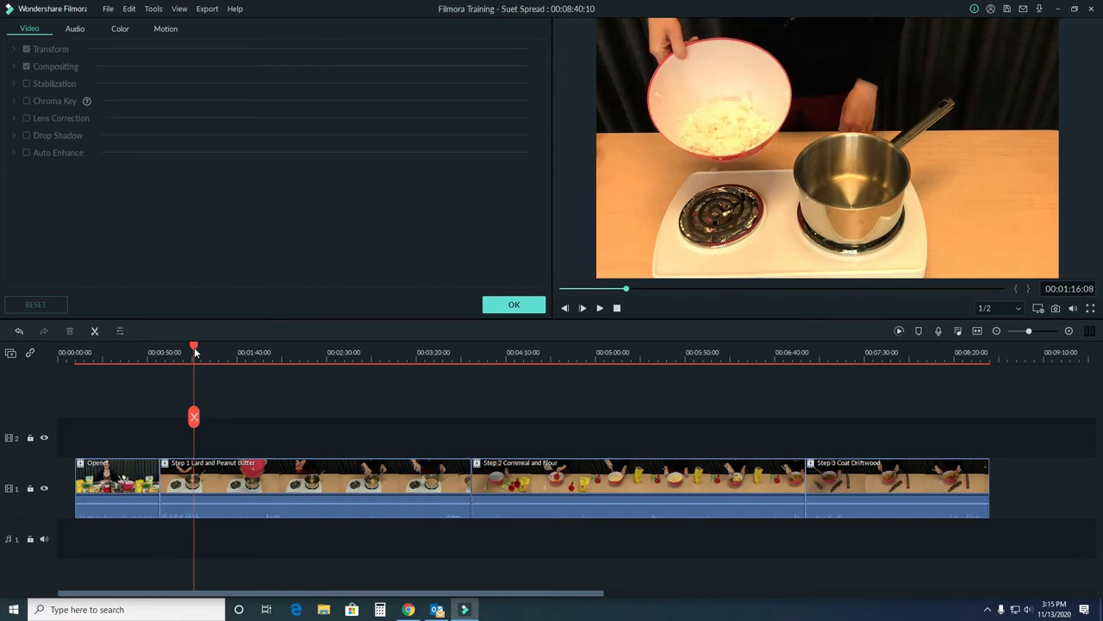
left_click_drag(193, 351, 200, 352)
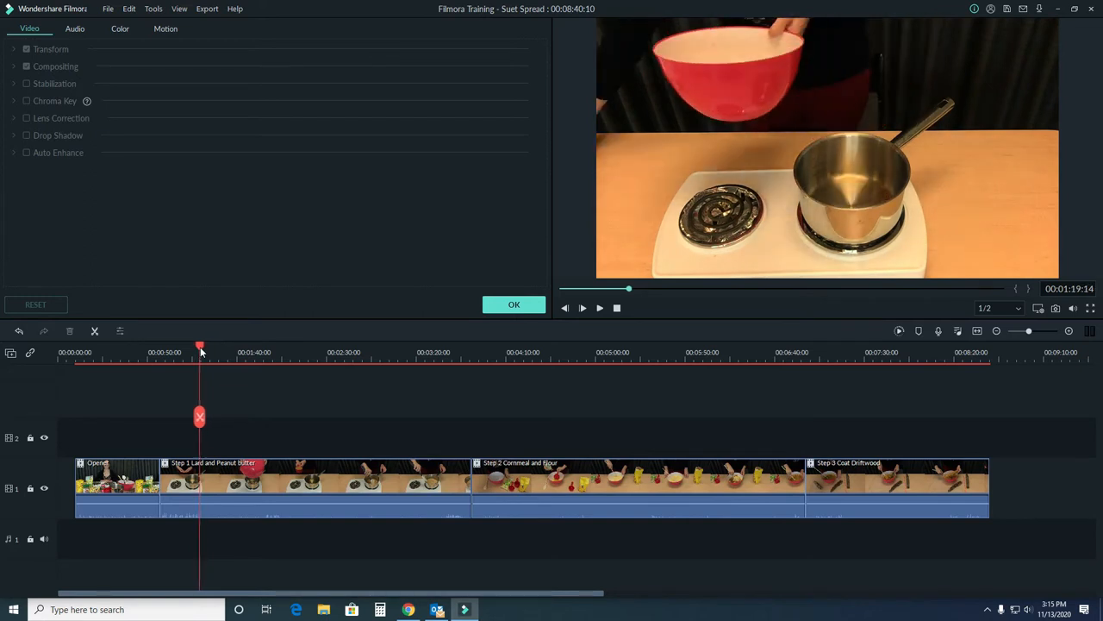
left_click_drag(199, 352, 196, 352)
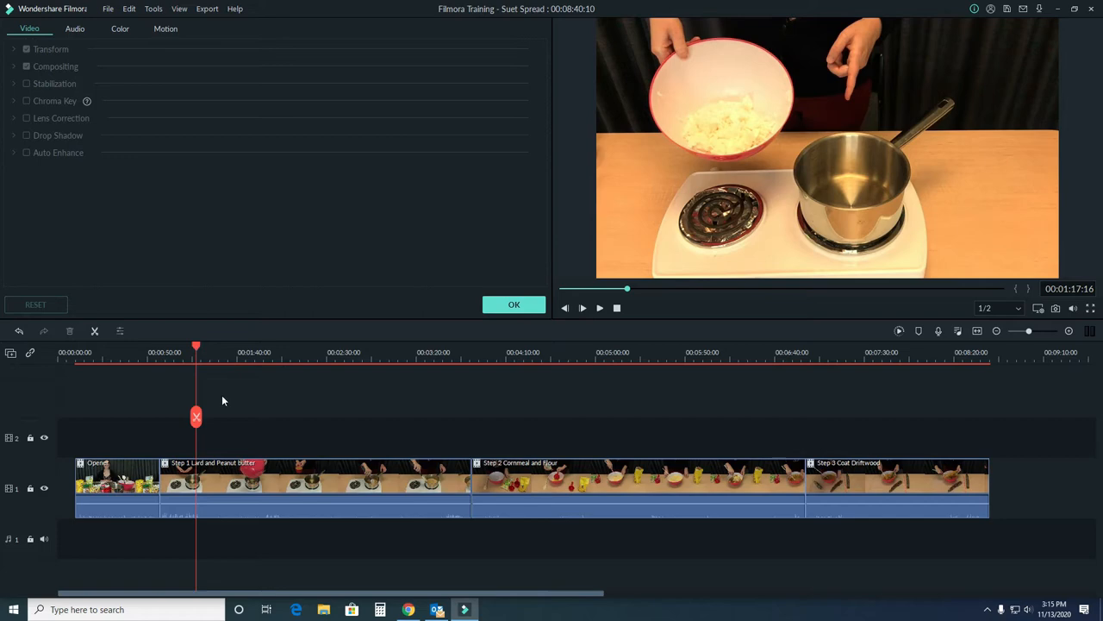
left_click(600, 307)
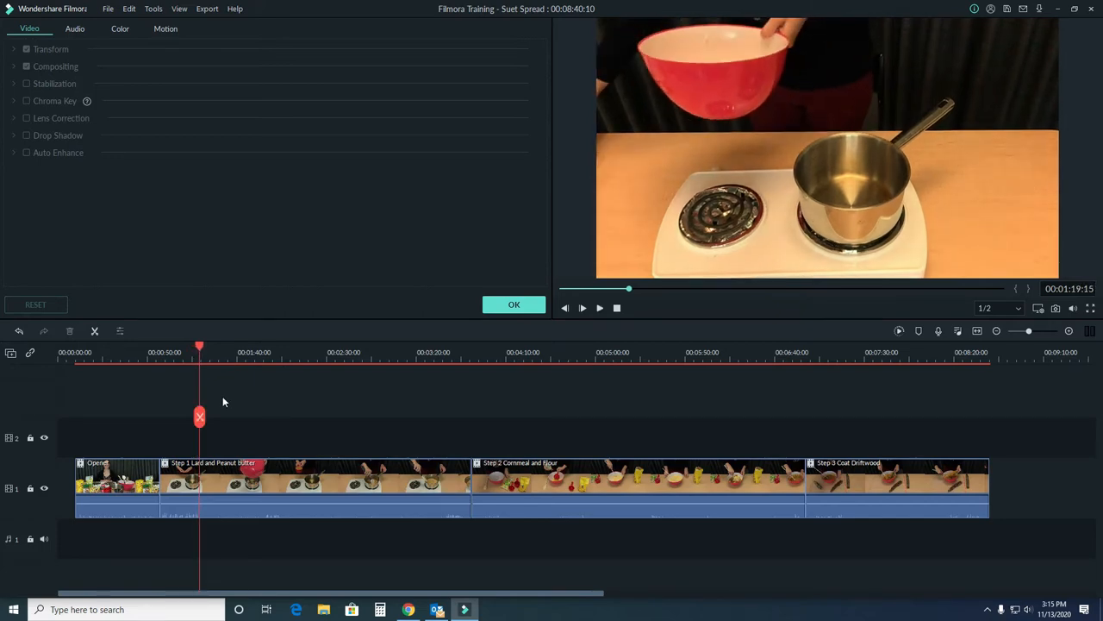
left_click(600, 307)
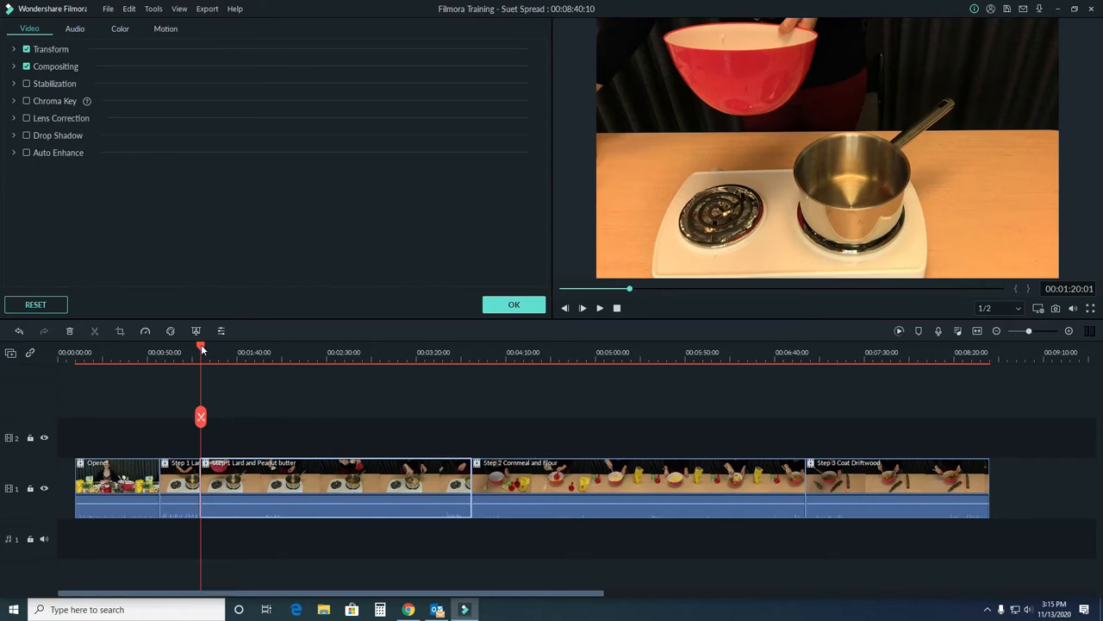
left_click(200, 348)
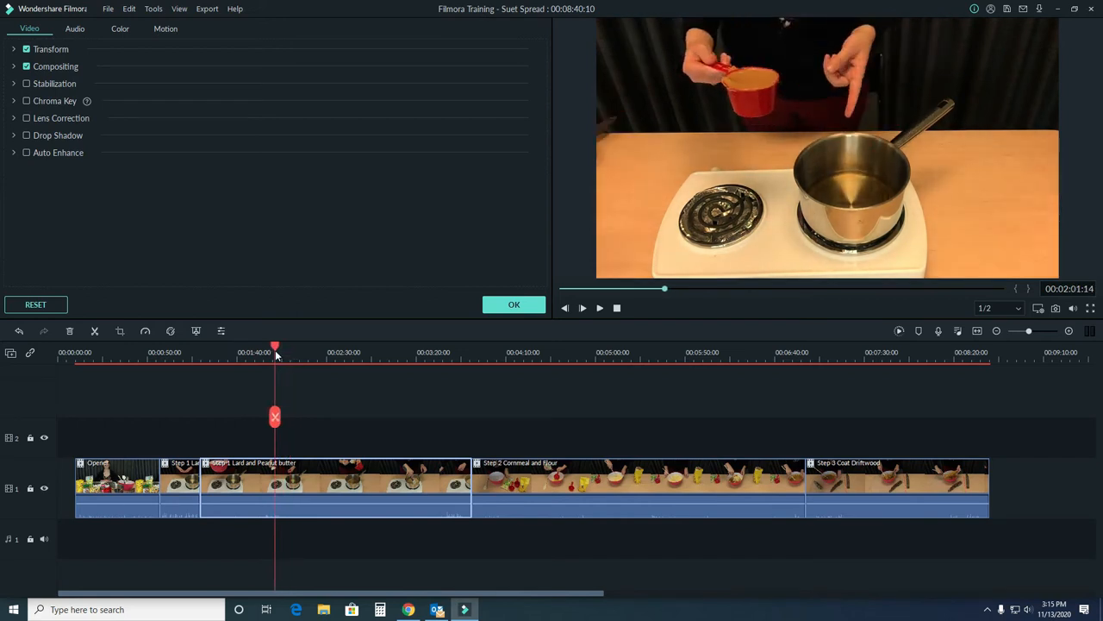
- Split Step 1 again near 00:01:57 and select the short isolated middle section
left_click_drag(276, 352, 265, 352)
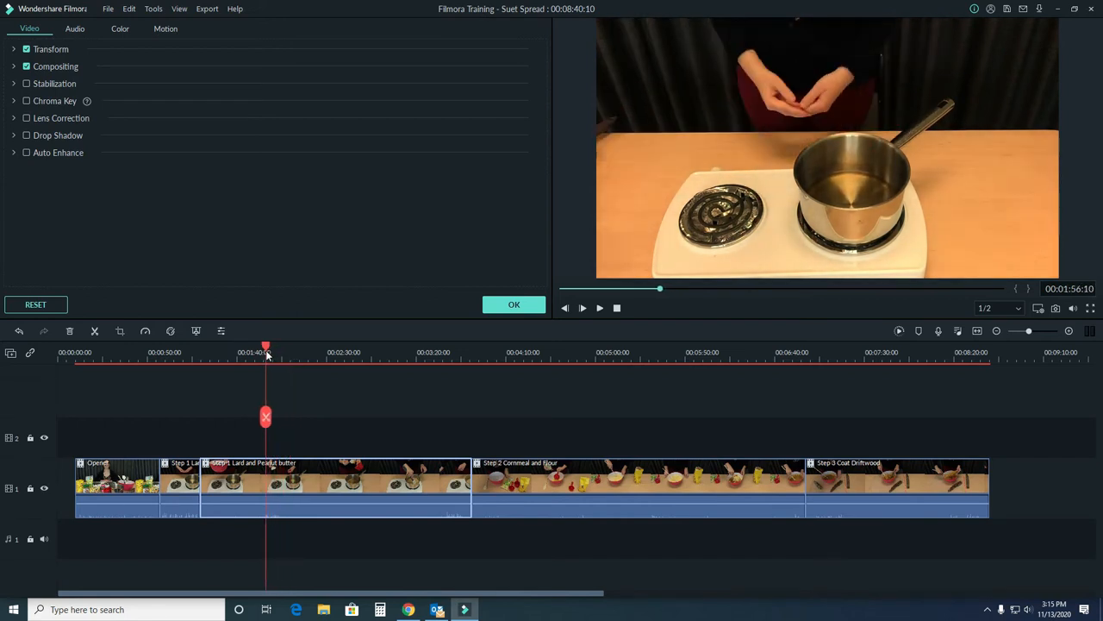
left_click_drag(266, 351, 258, 352)
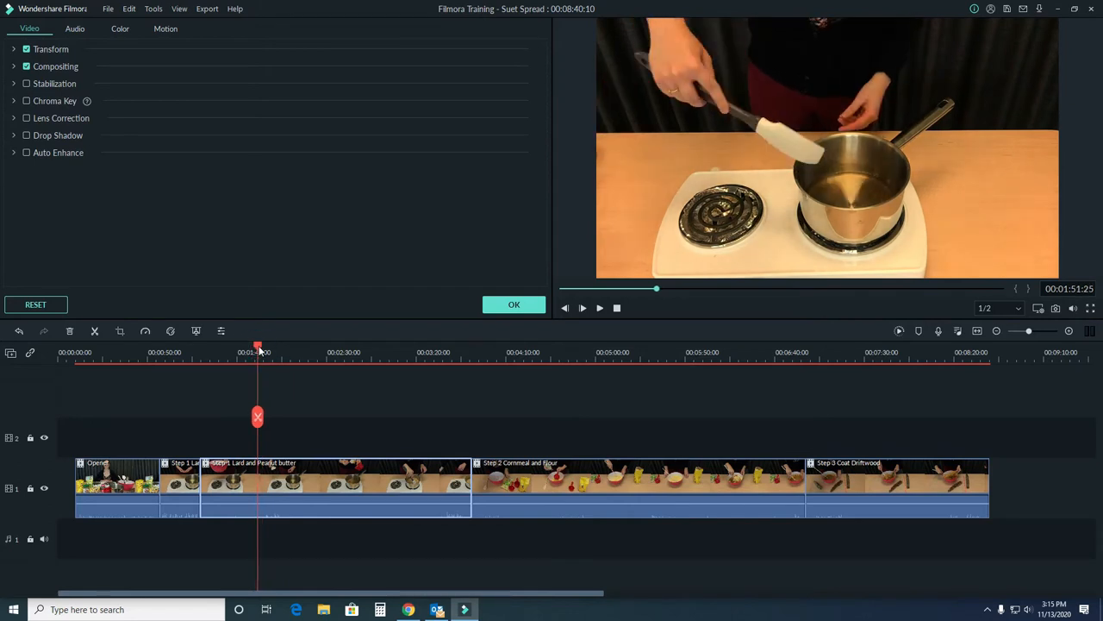
left_click(600, 307)
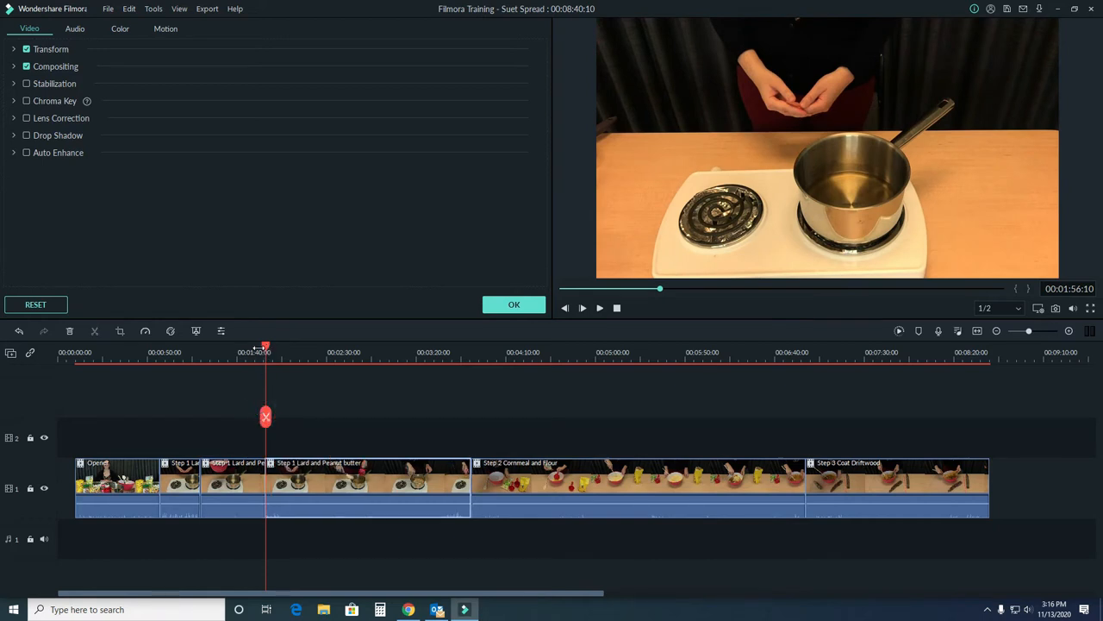
left_click_drag(265, 352, 245, 352)
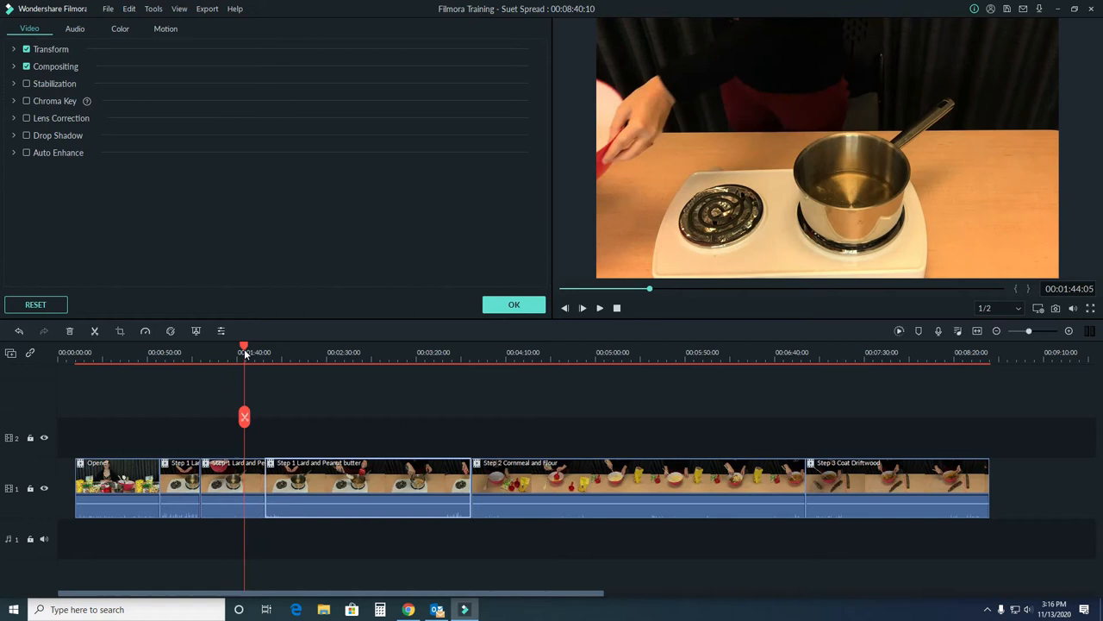
left_click(582, 307)
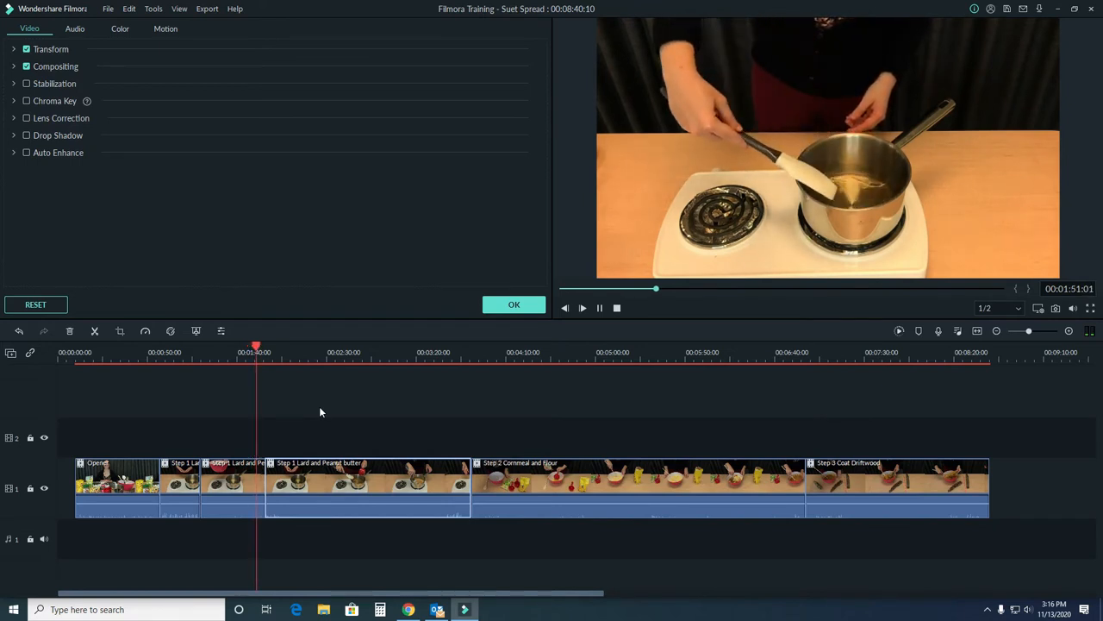
left_click(583, 307)
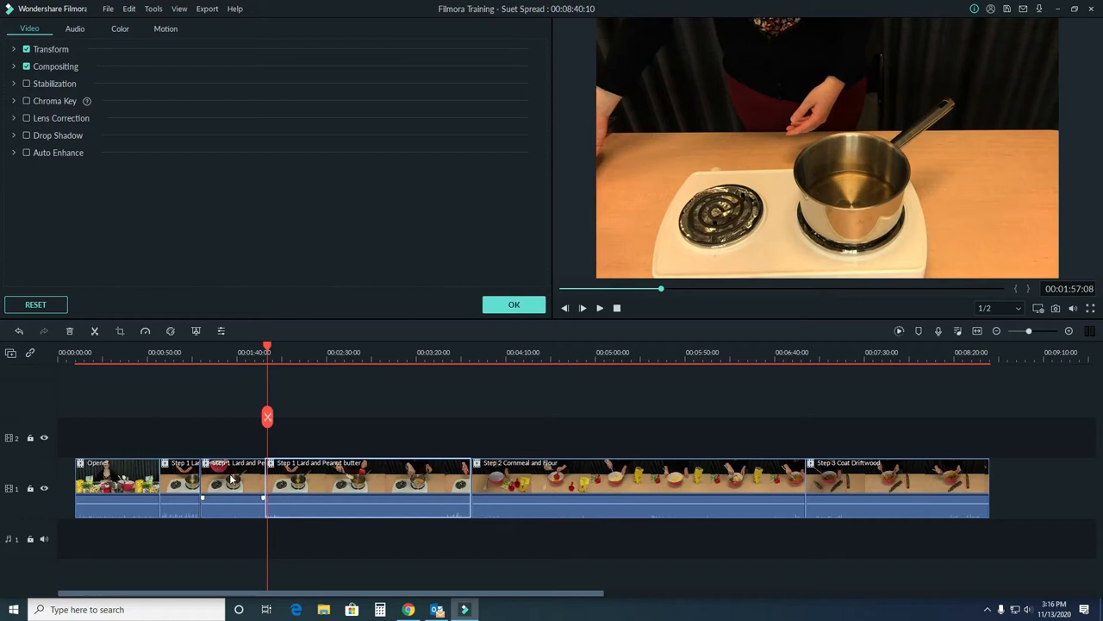
left_click(231, 482)
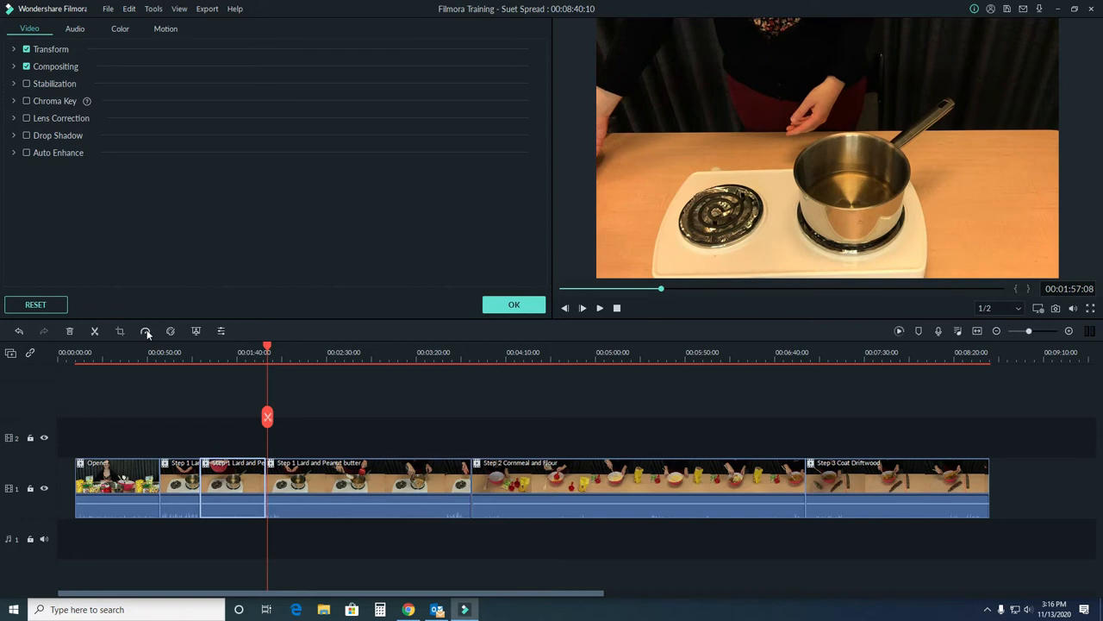
- Set the short pouring section to Fast 2x speed and play it back
left_click(146, 331)
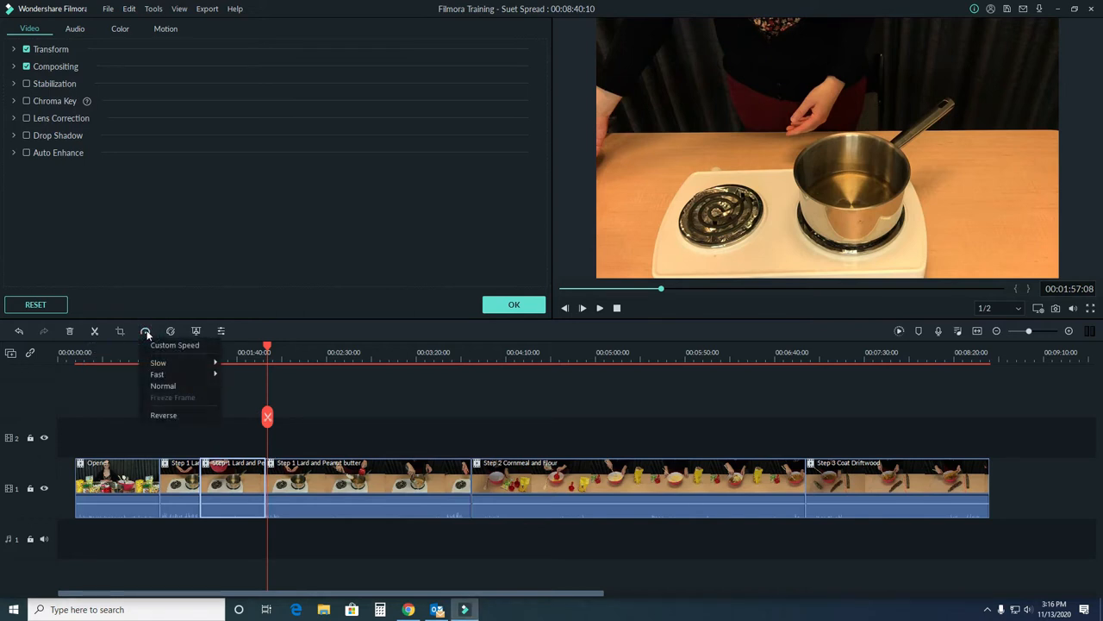
mouse_move(158, 362)
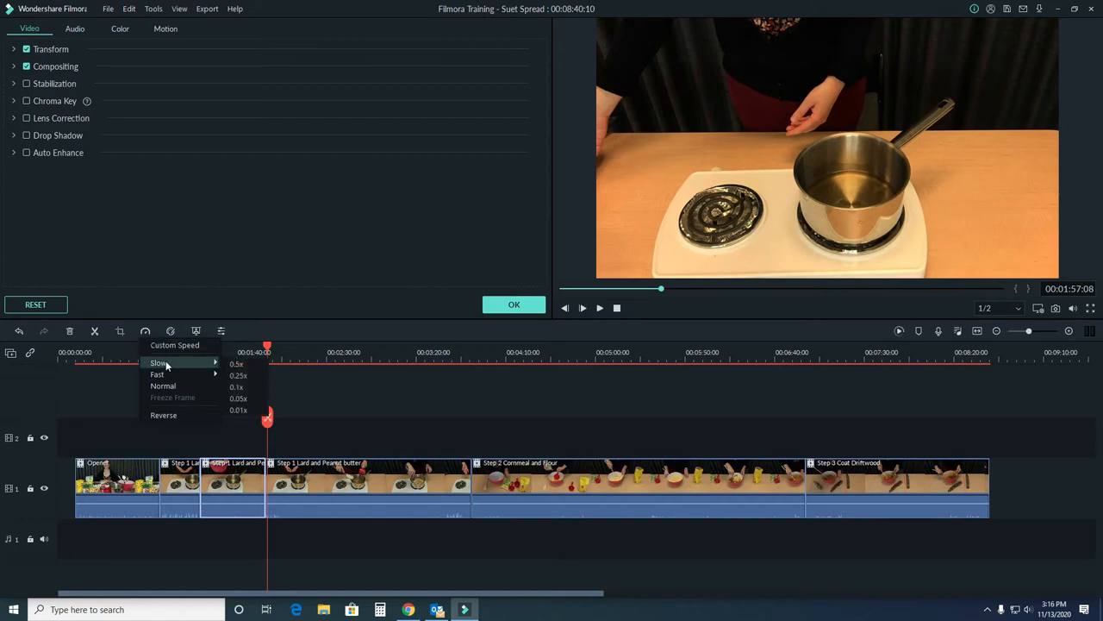
mouse_move(158, 374)
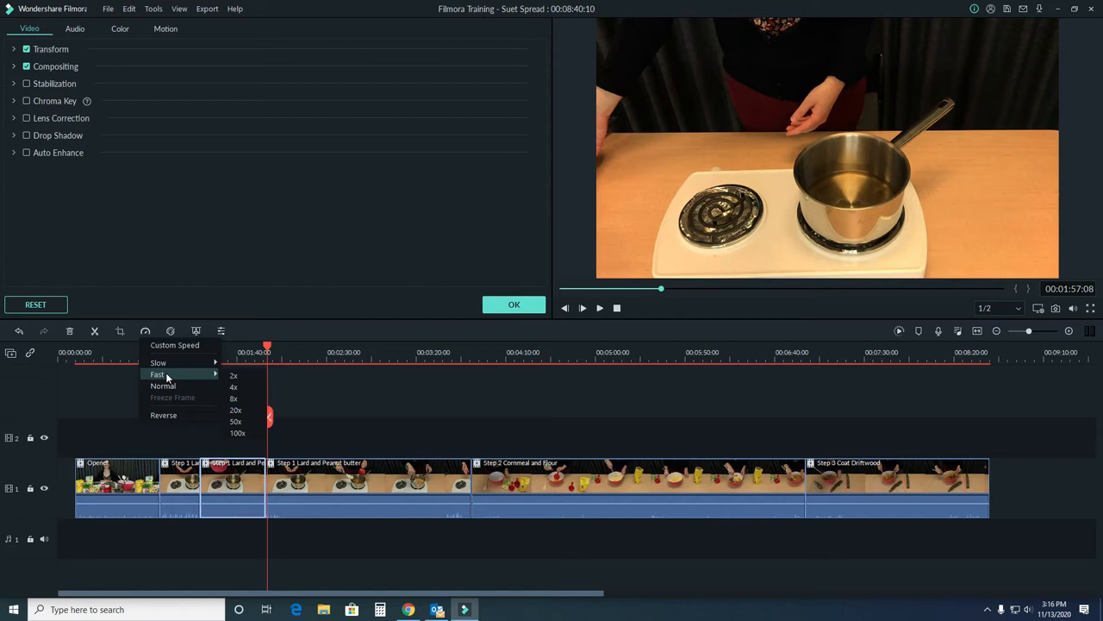
mouse_move(162, 413)
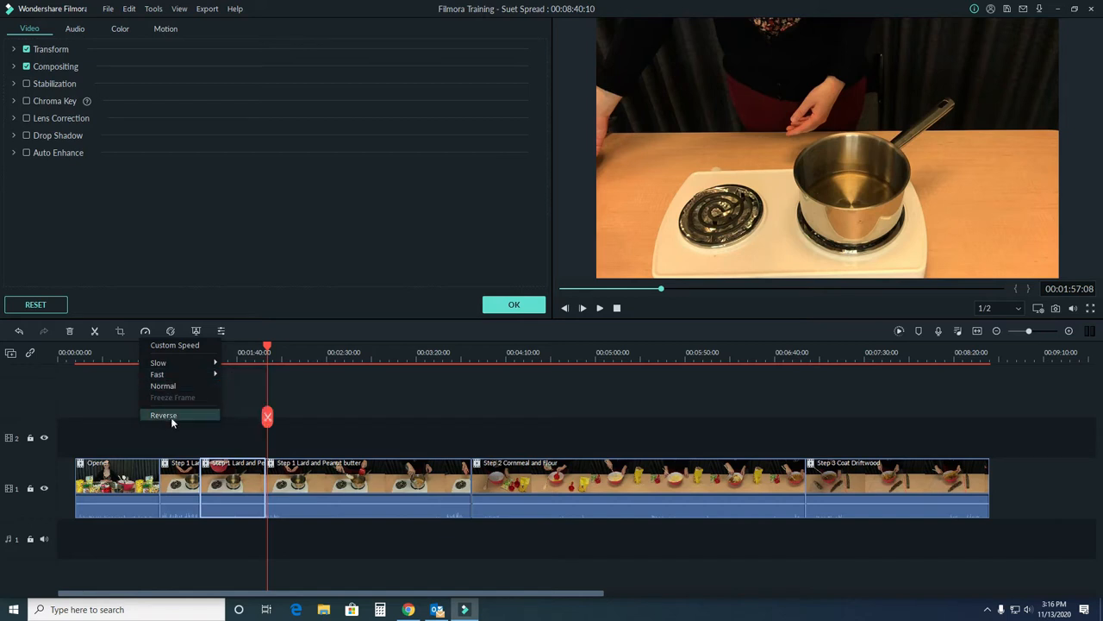
mouse_move(159, 372)
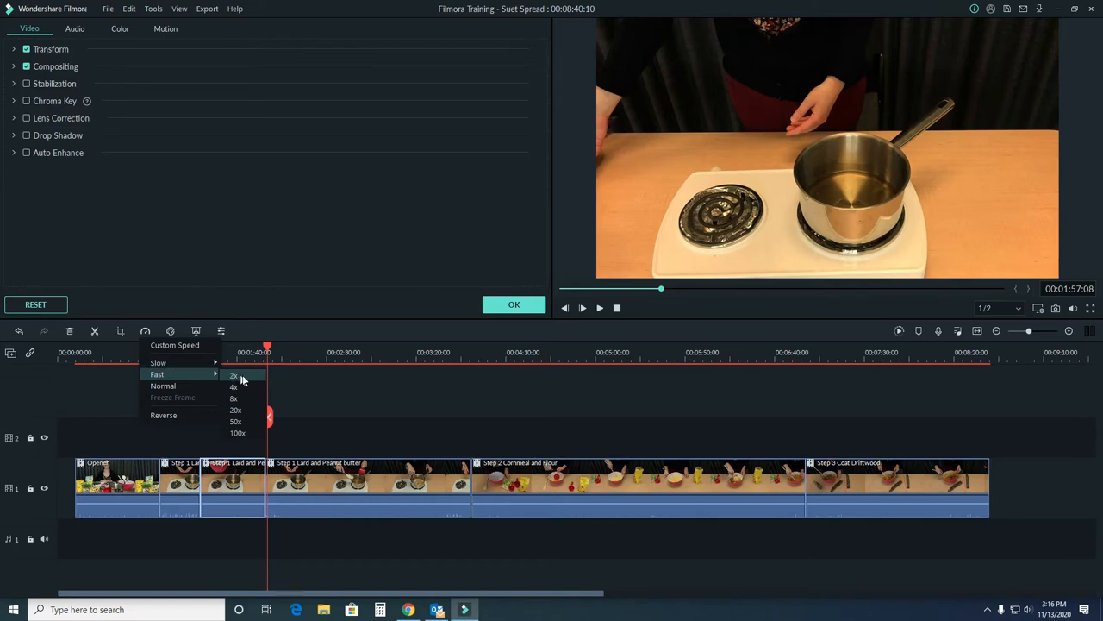
left_click(234, 376)
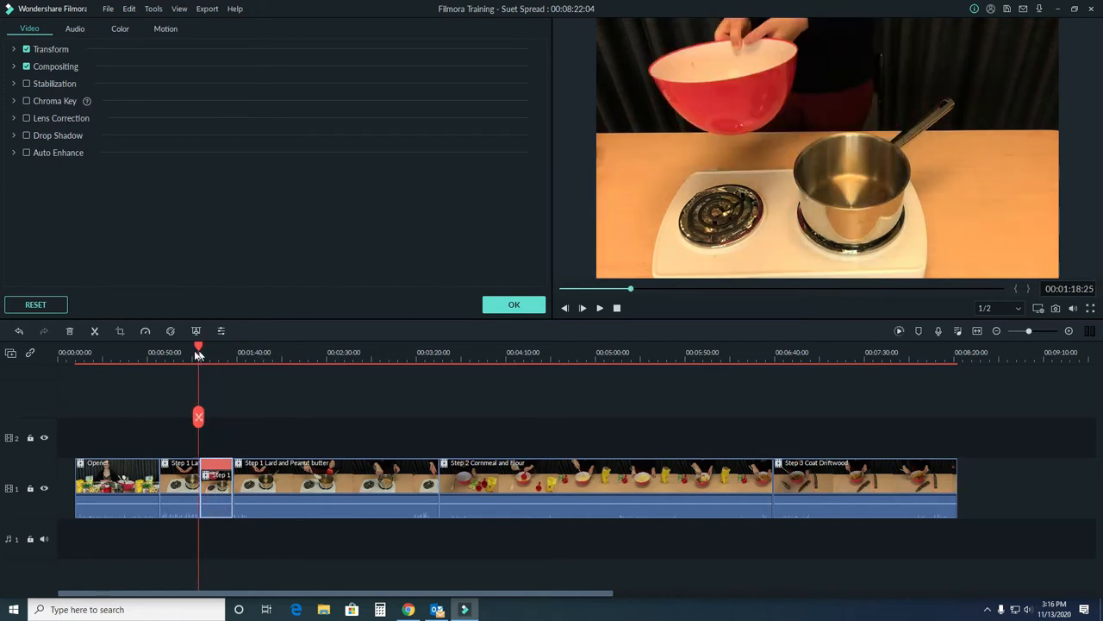
left_click(600, 306)
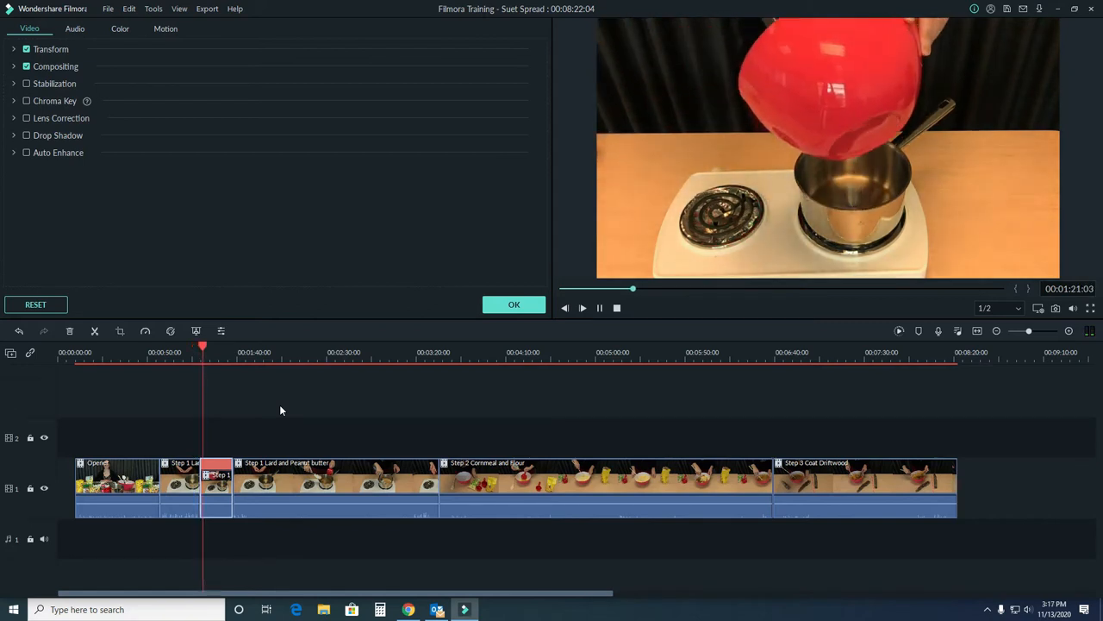
left_click(582, 307)
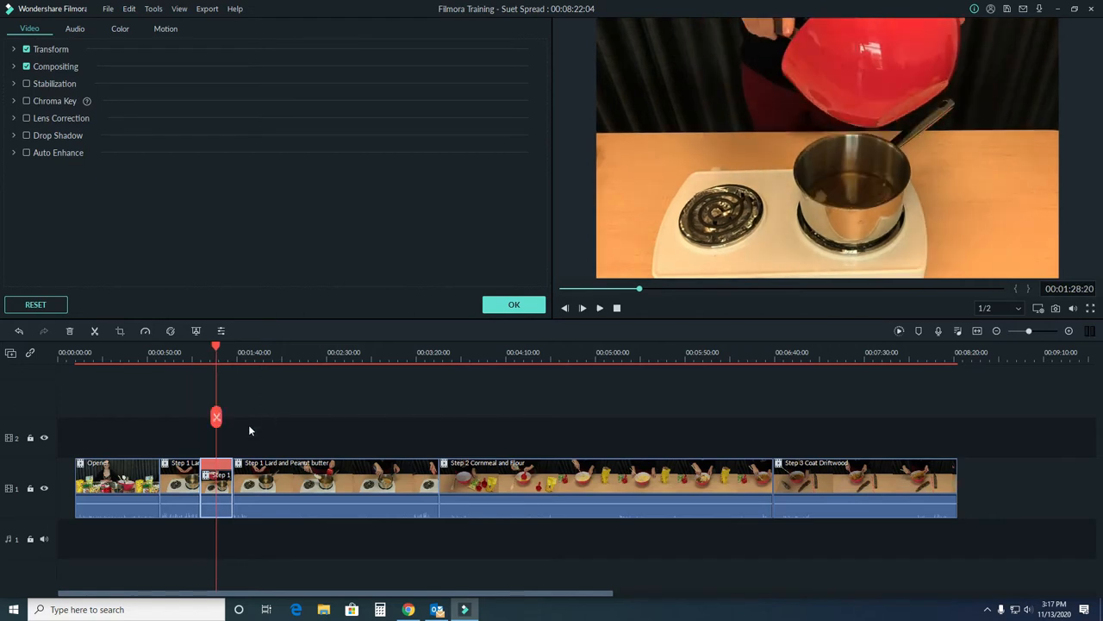
left_click(169, 331)
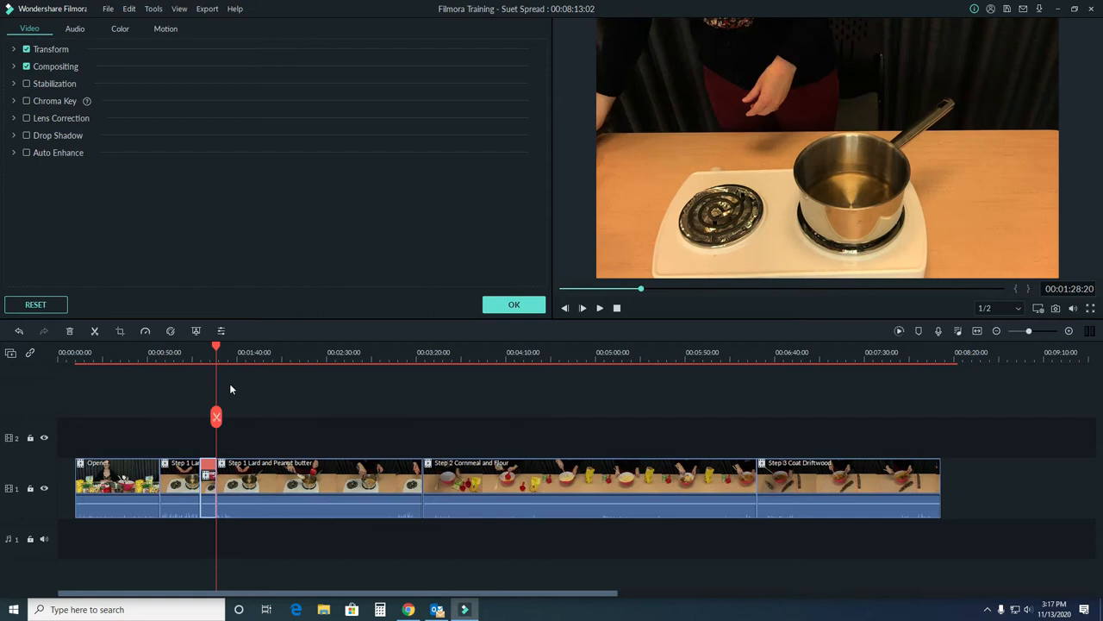
left_click_drag(215, 352, 195, 351)
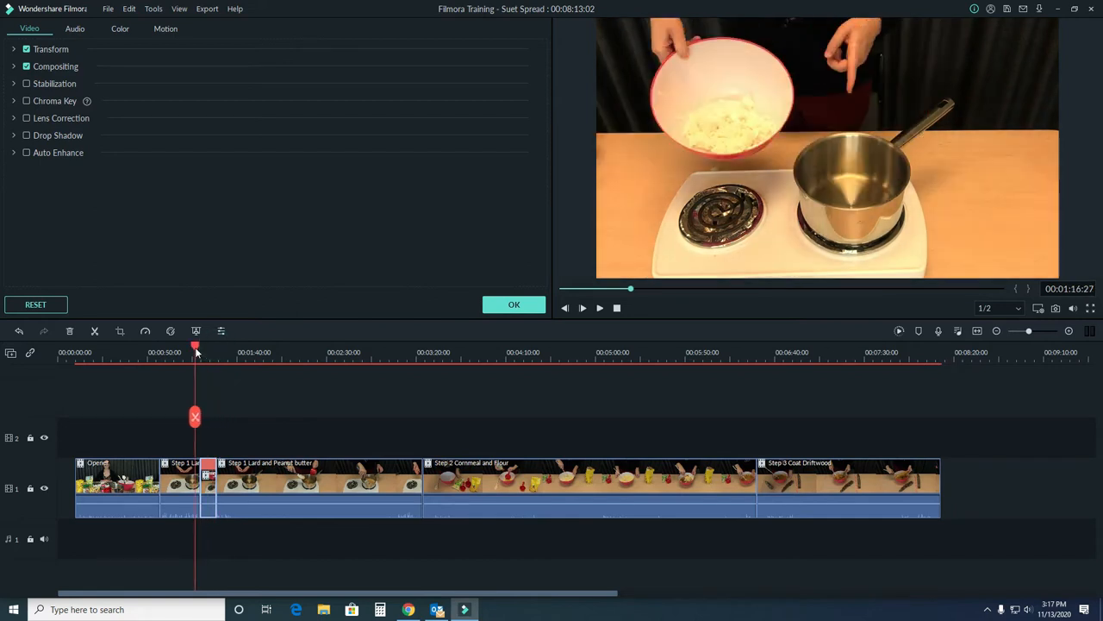
left_click(583, 307)
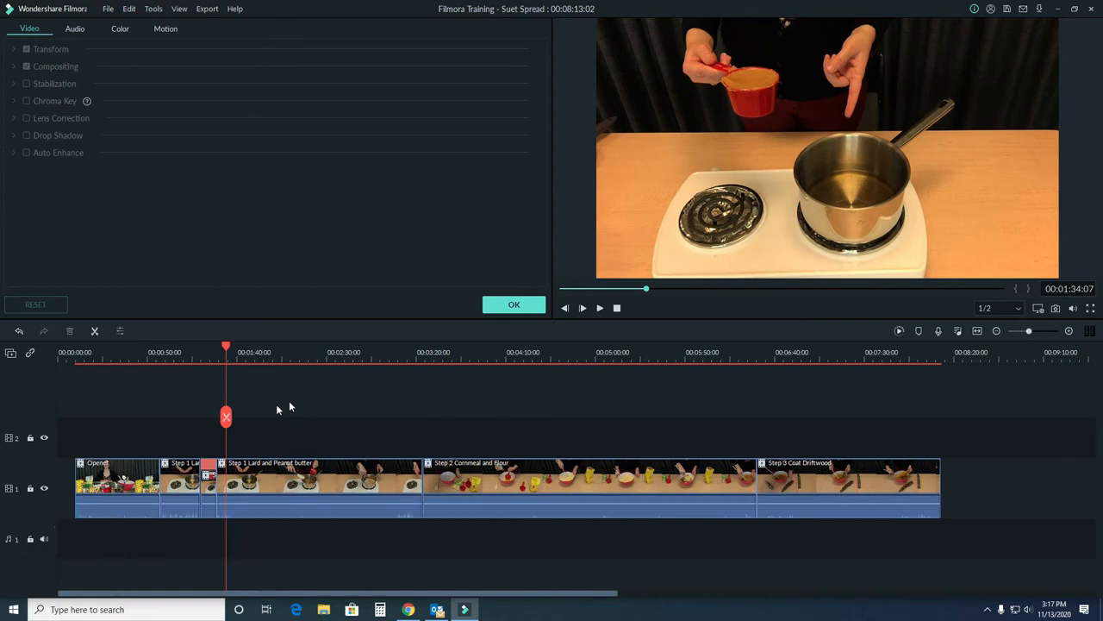
- Try splitting the Opener clip and cutting a section out of it
left_click(117, 482)
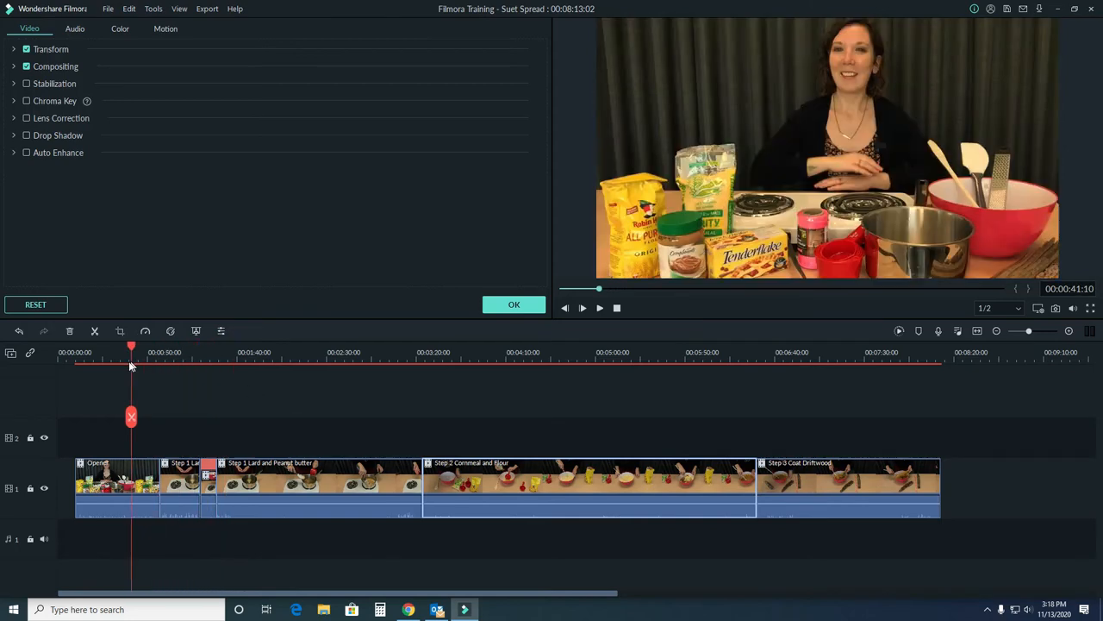
left_click_drag(131, 352, 116, 352)
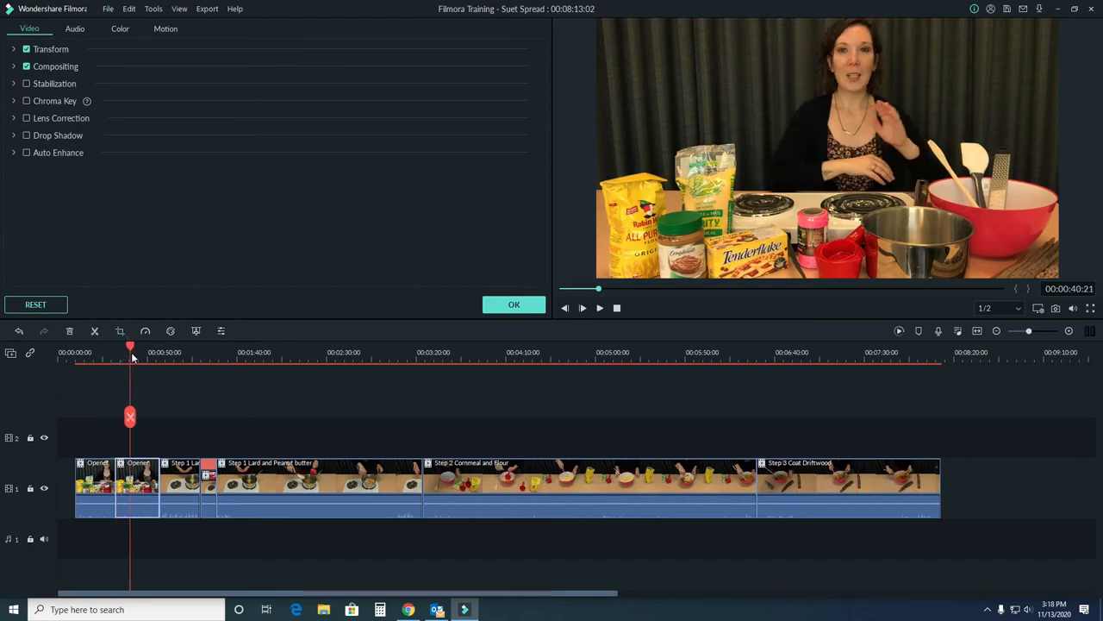
left_click(135, 483)
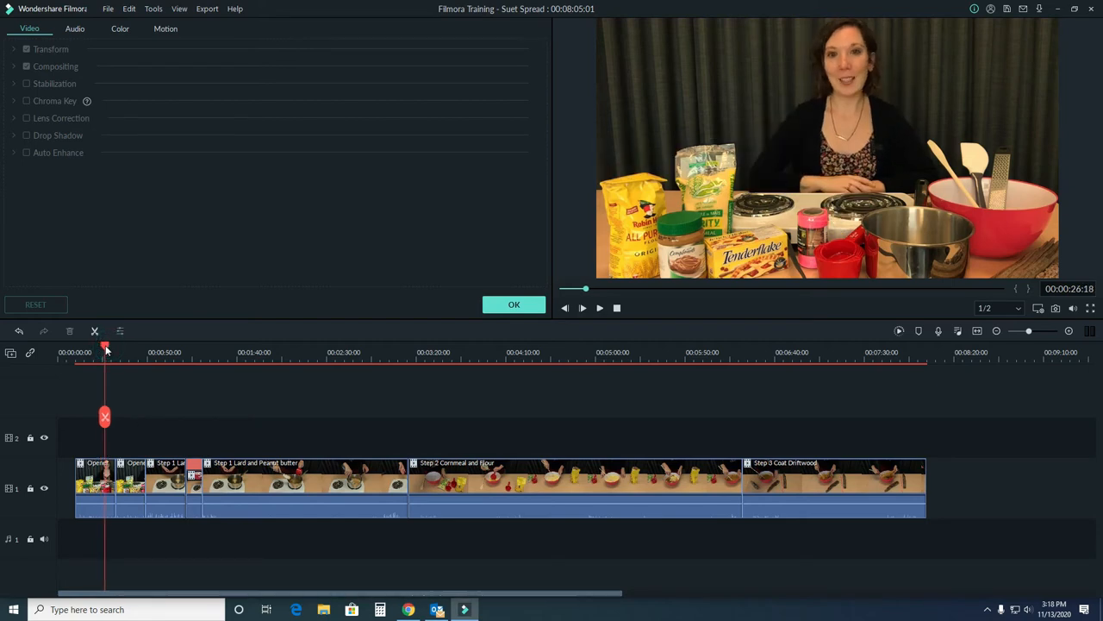
left_click(600, 307)
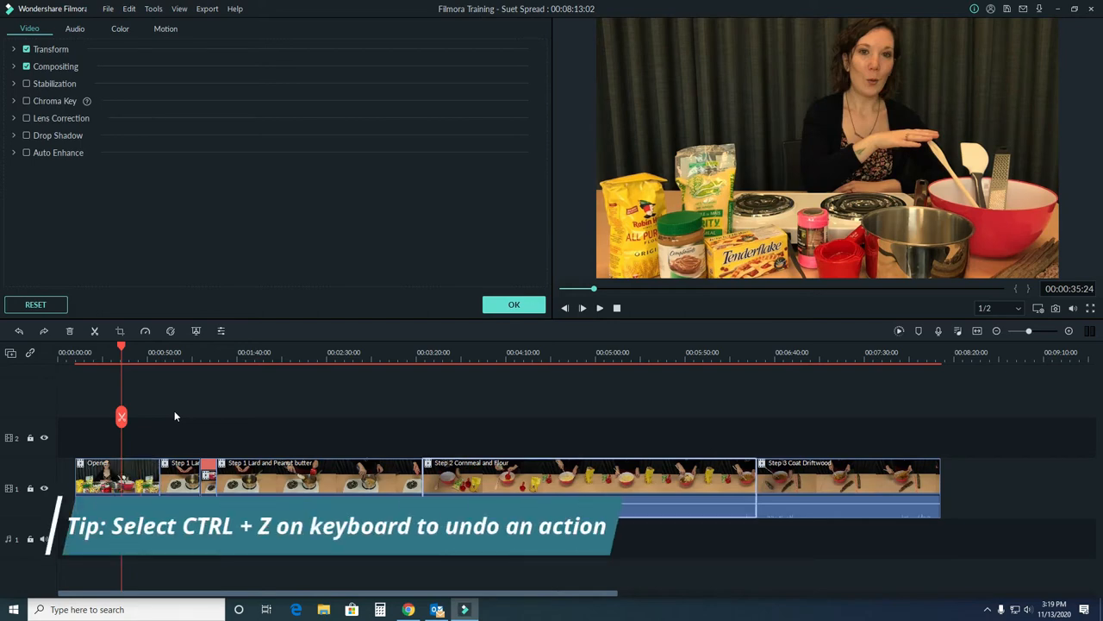
mouse_move(152, 455)
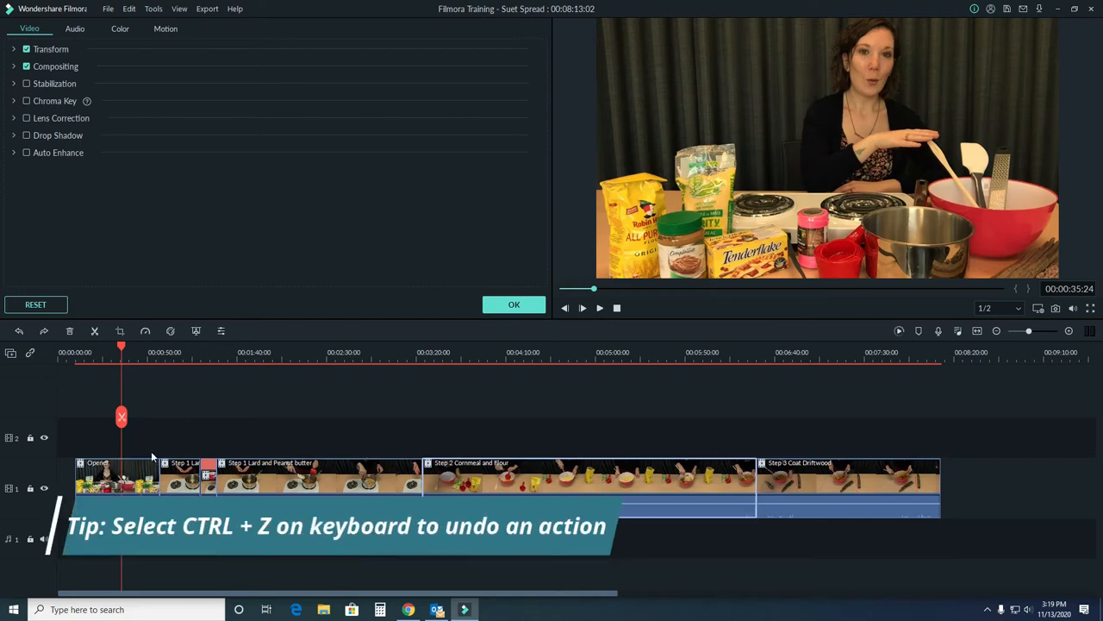
- Select the restored single-piece Opener clip and confirm its settings with OK
left_click(118, 479)
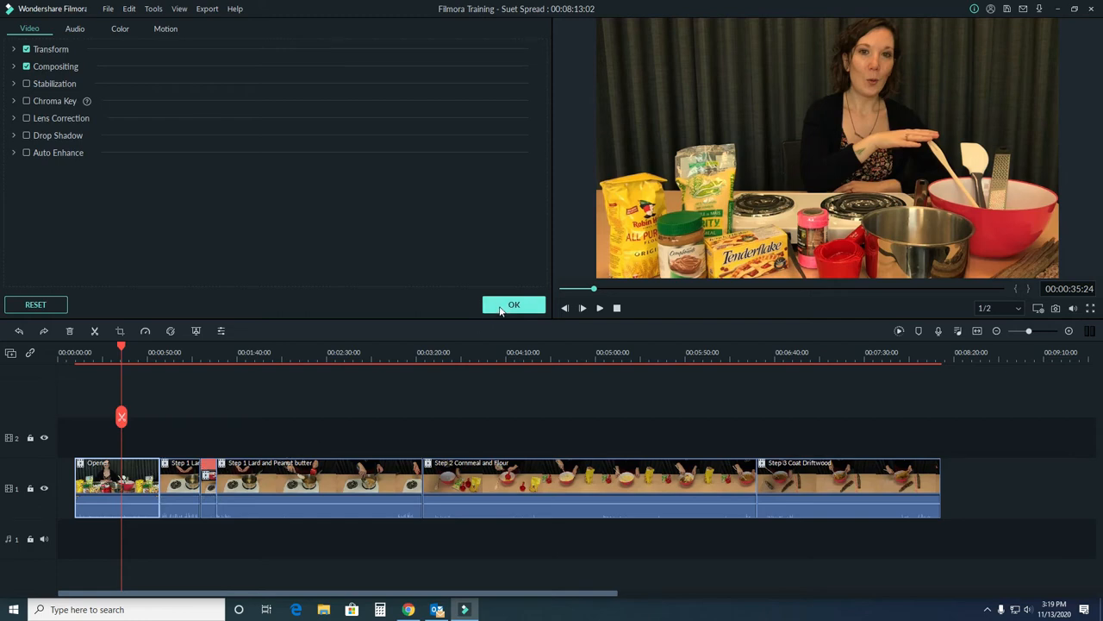
left_click(513, 303)
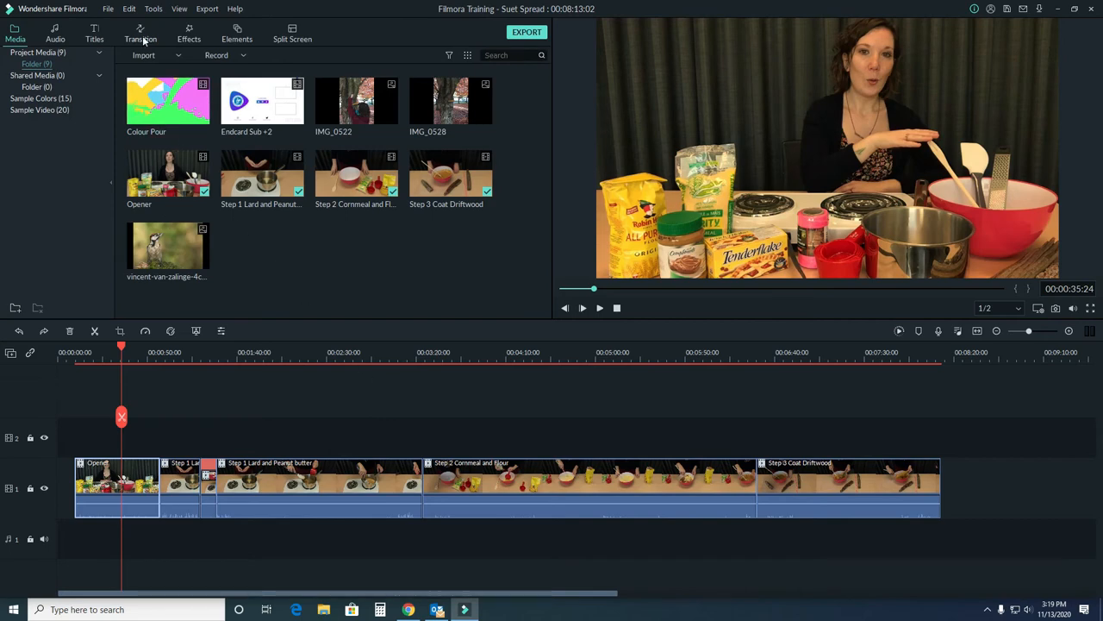
- Show the Transition library and preview the join after the Opener clip
left_click(140, 34)
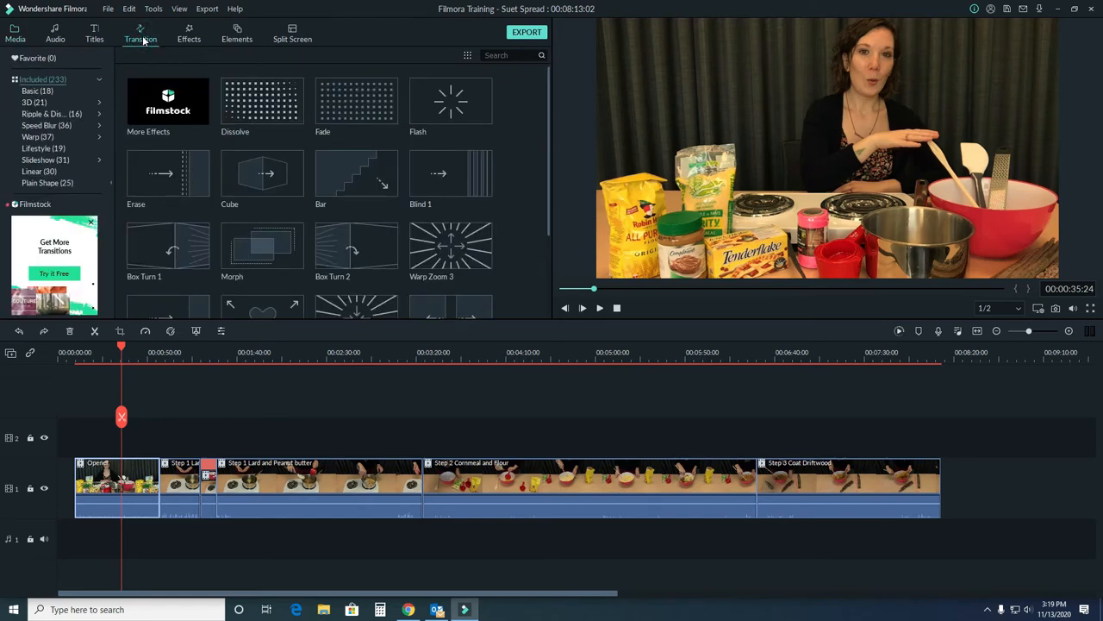
mouse_move(355, 100)
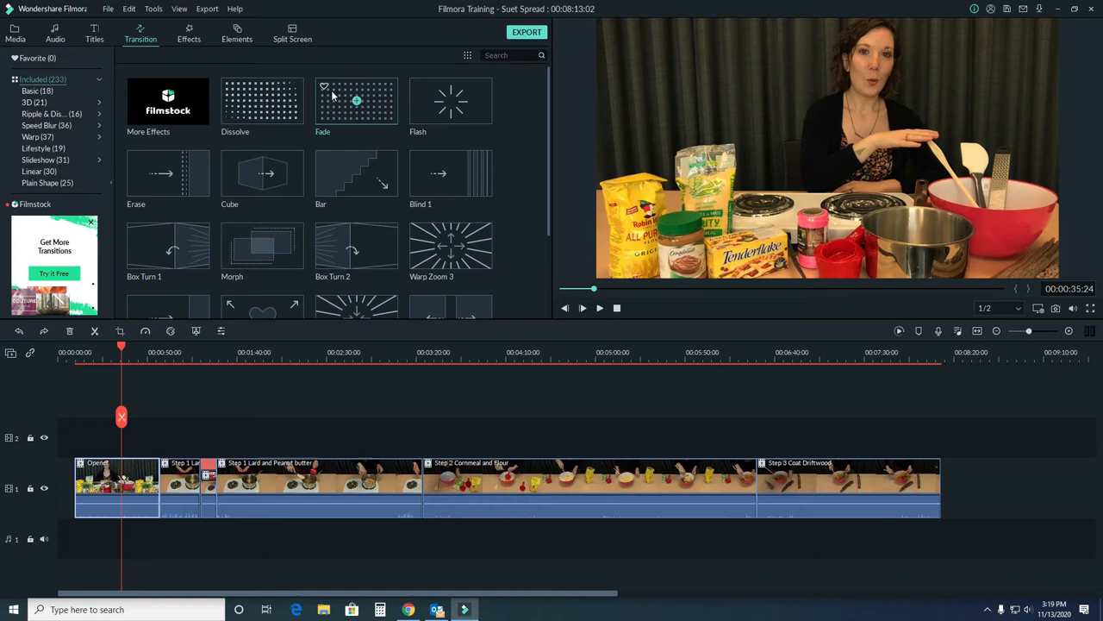
mouse_move(355, 101)
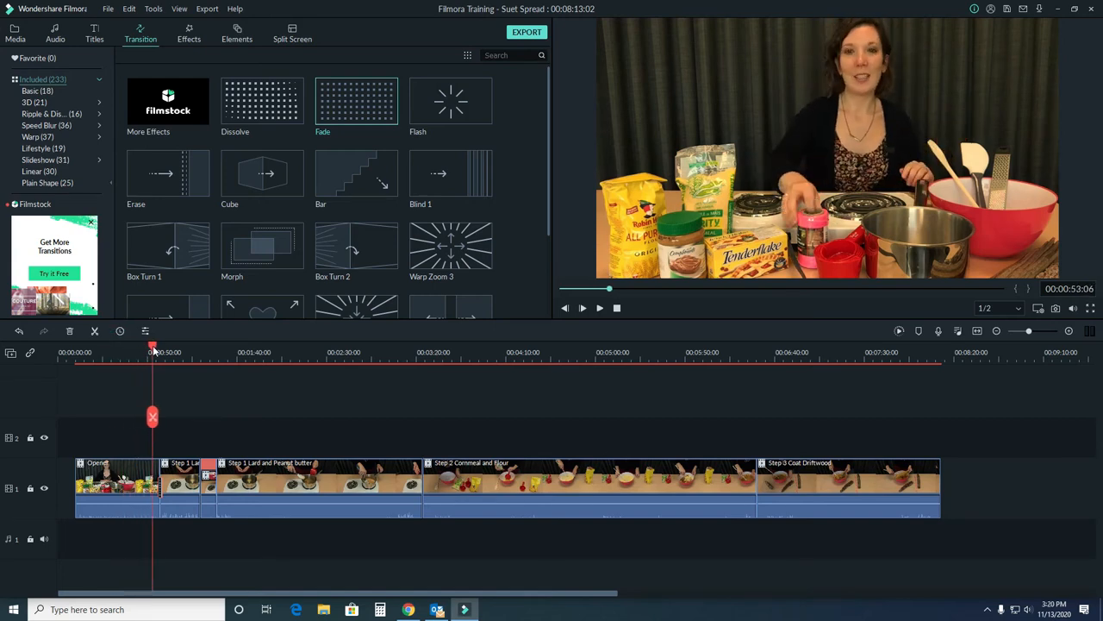
left_click(600, 307)
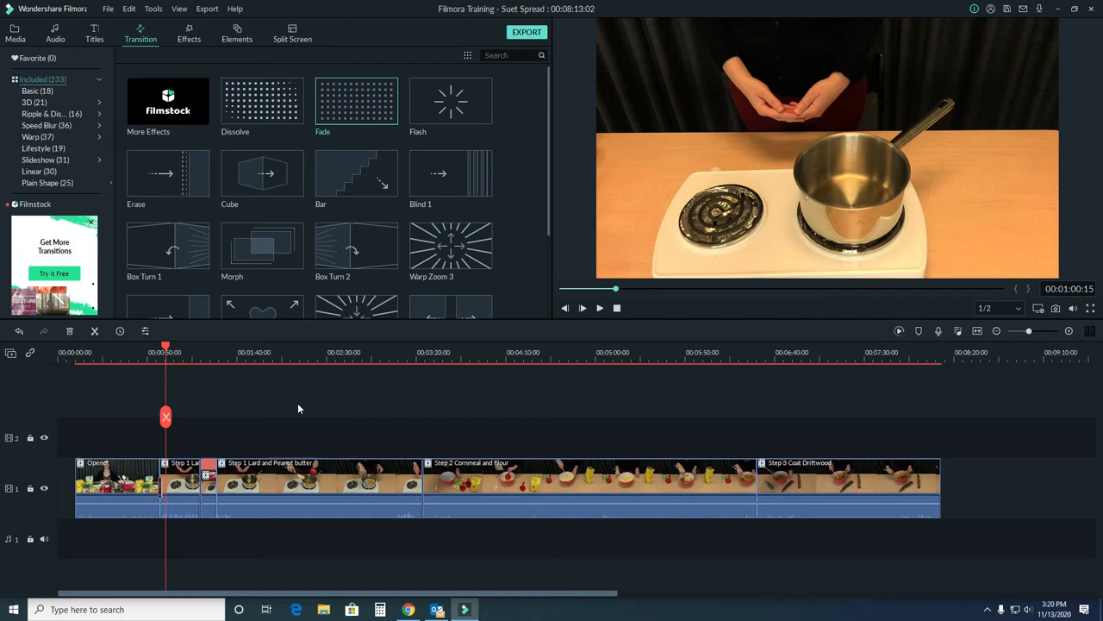
mouse_move(252, 420)
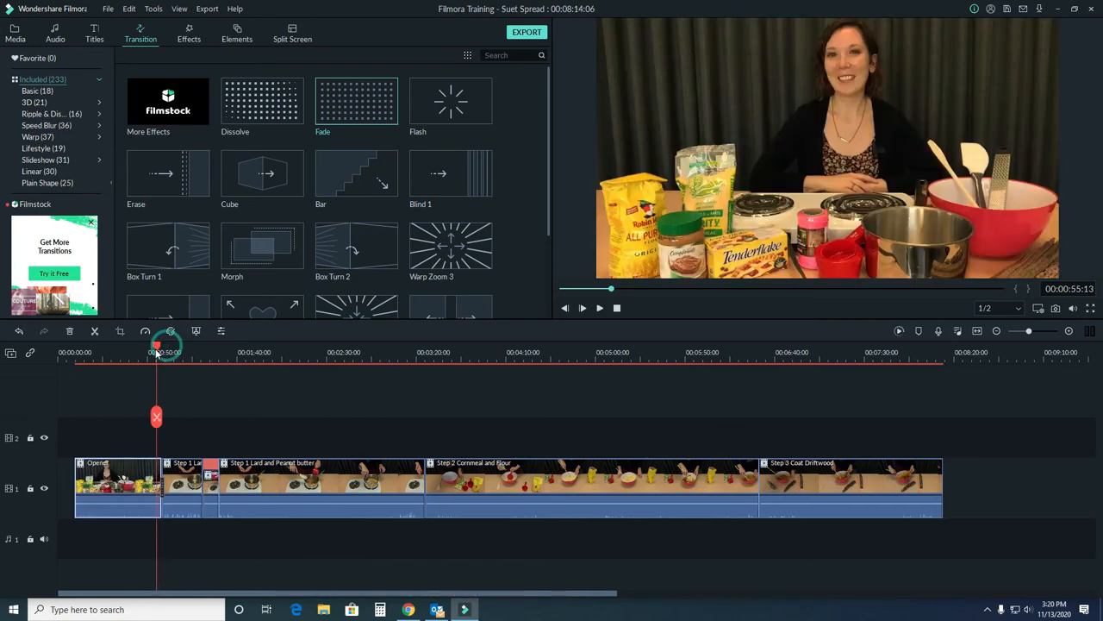
- Apply the Fade transition between the cooking clips and return to the Media library
left_click(582, 307)
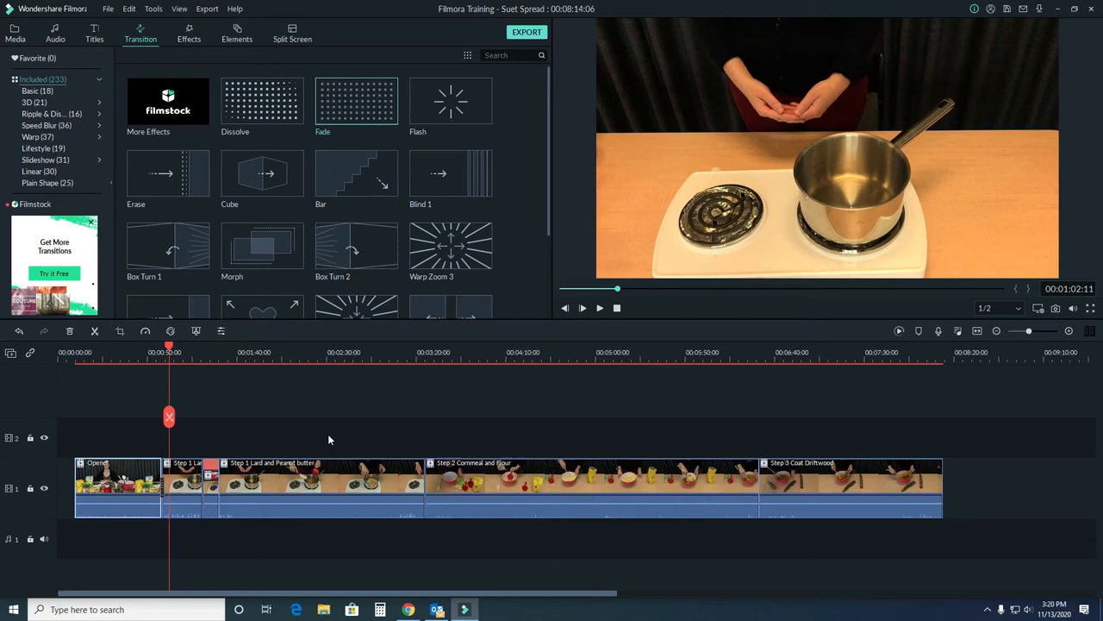
mouse_move(336, 383)
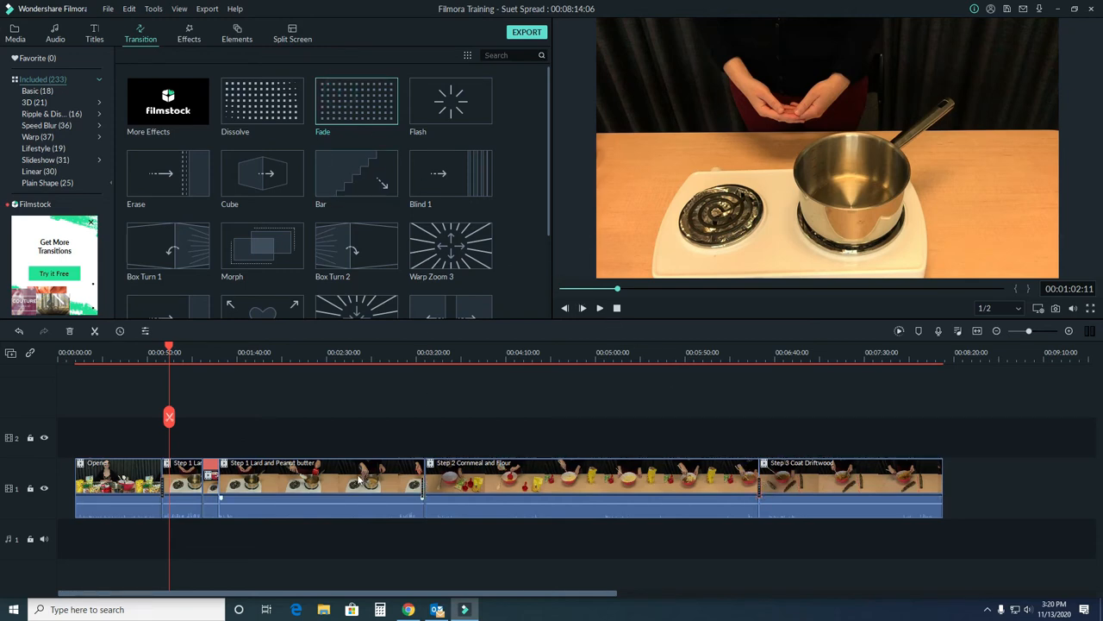
left_click(324, 486)
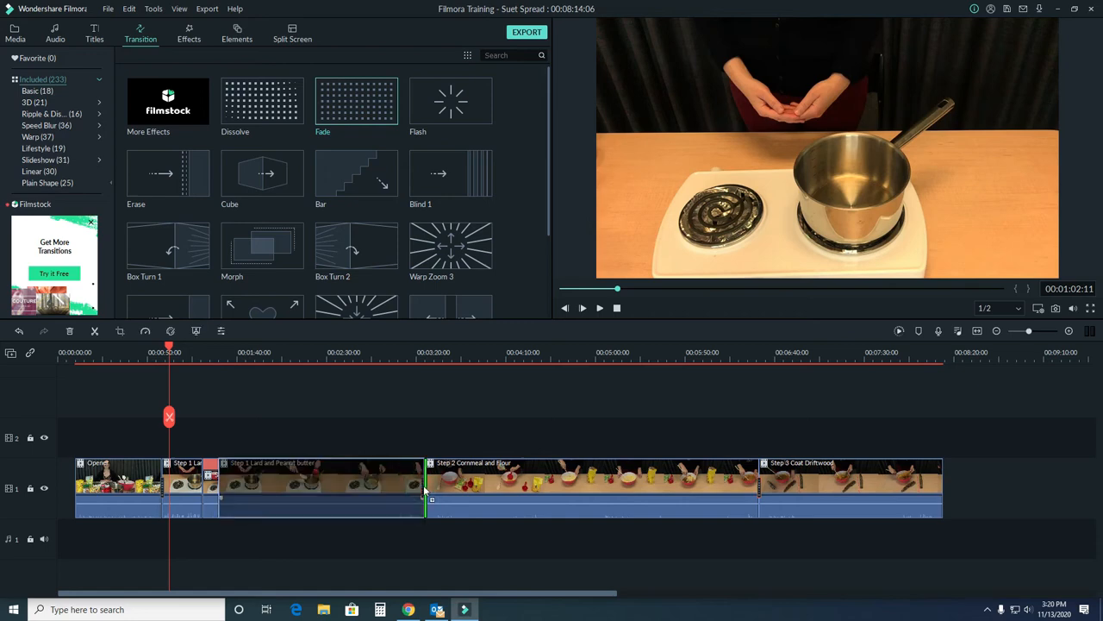
left_click(320, 486)
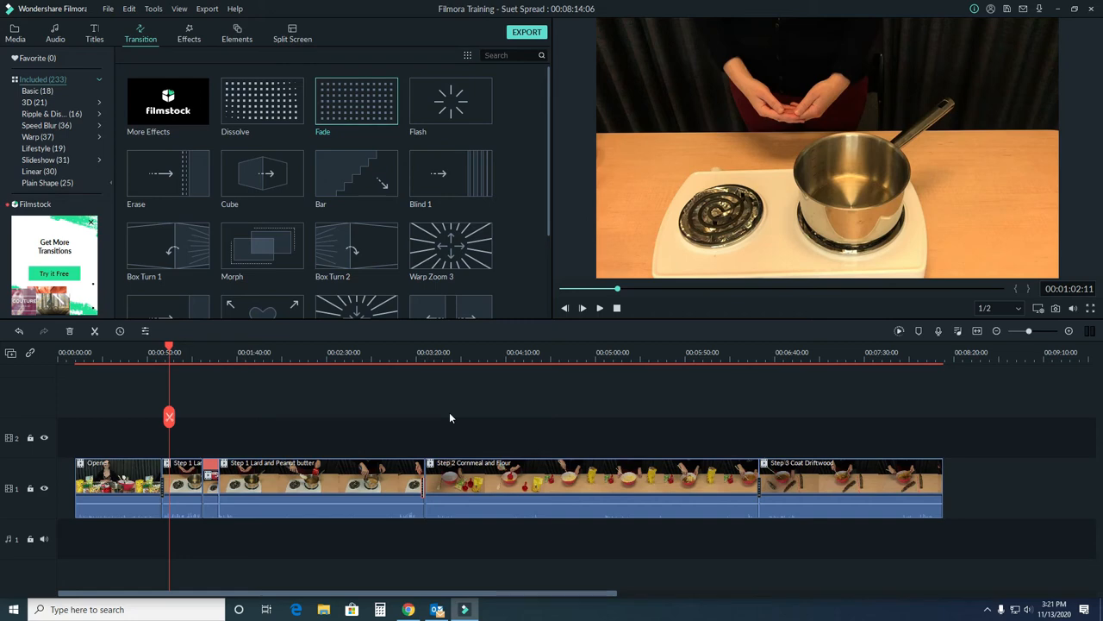
left_click(14, 35)
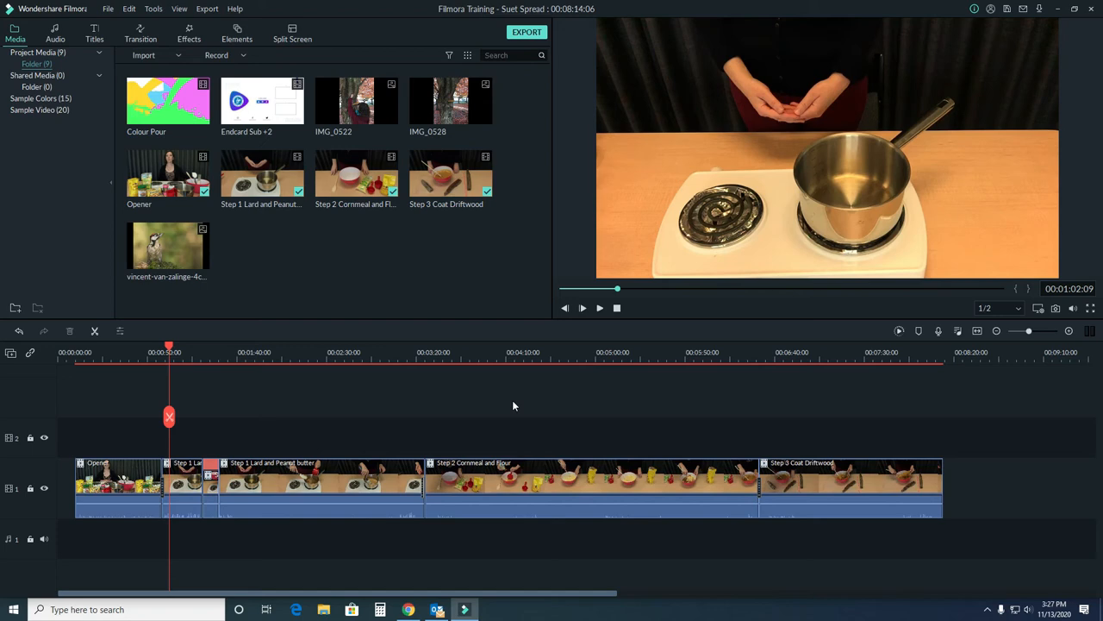
mouse_move(293, 38)
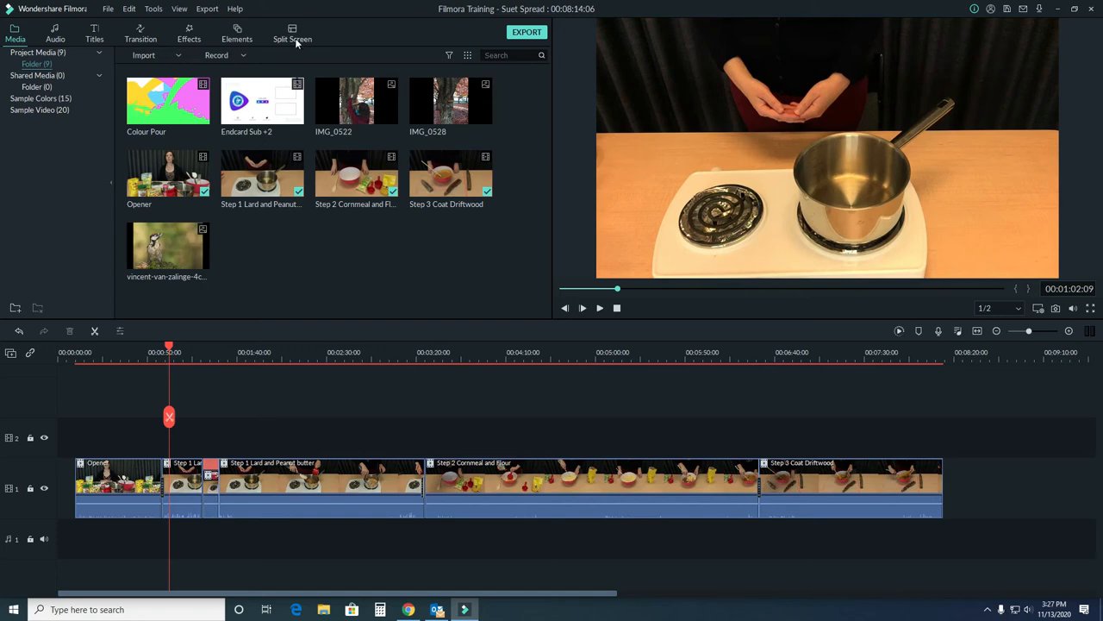
left_click(293, 34)
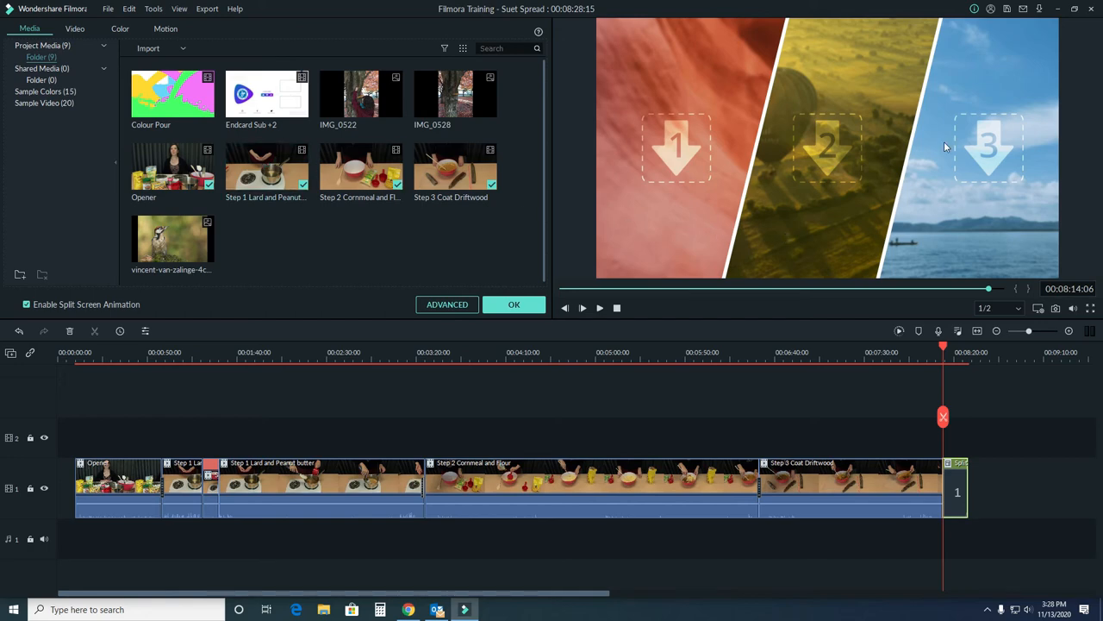
mouse_move(378, 241)
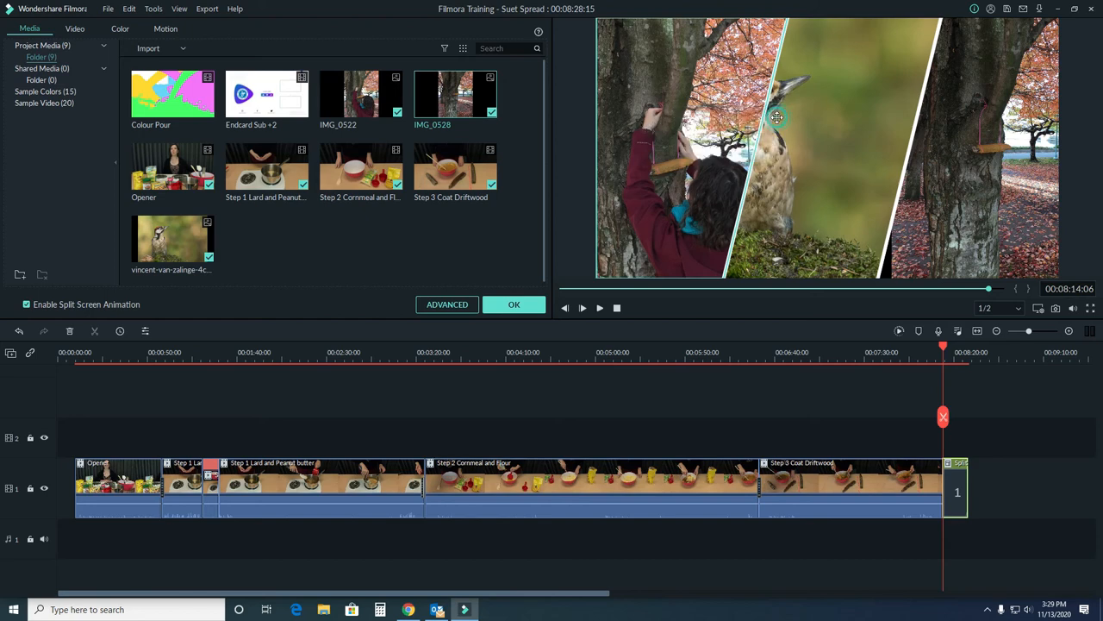
mouse_move(817, 128)
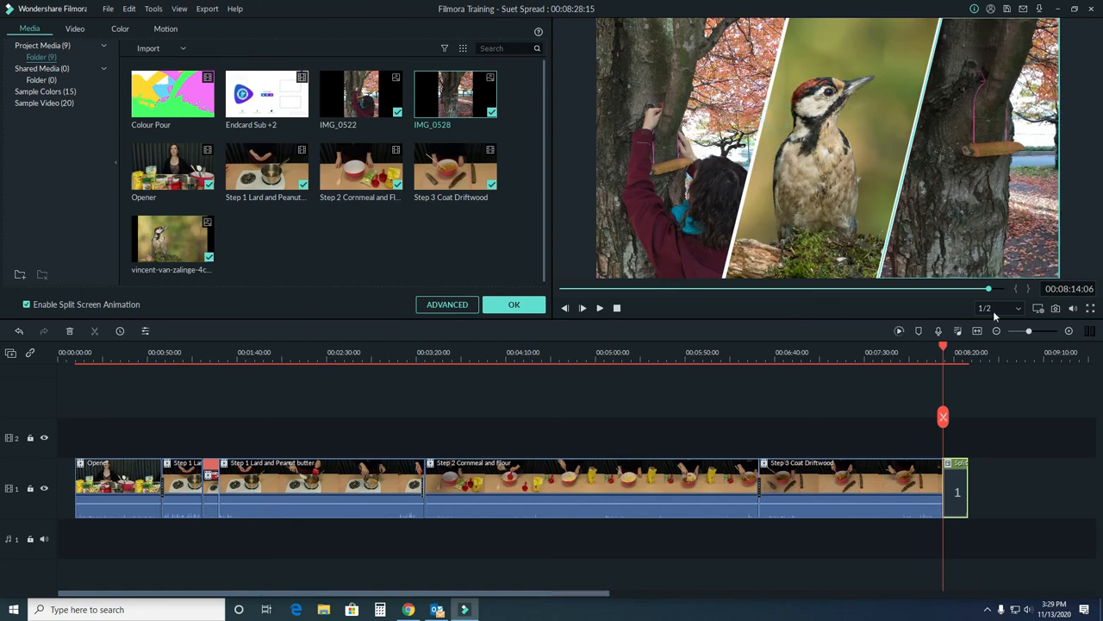
mouse_move(1024, 404)
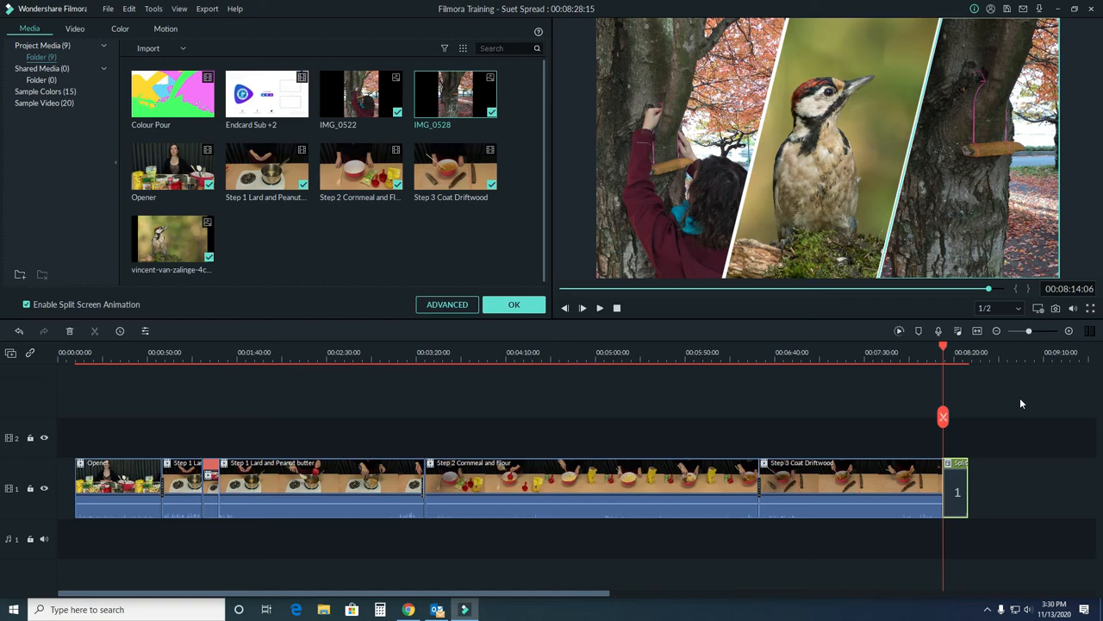
mouse_move(690, 172)
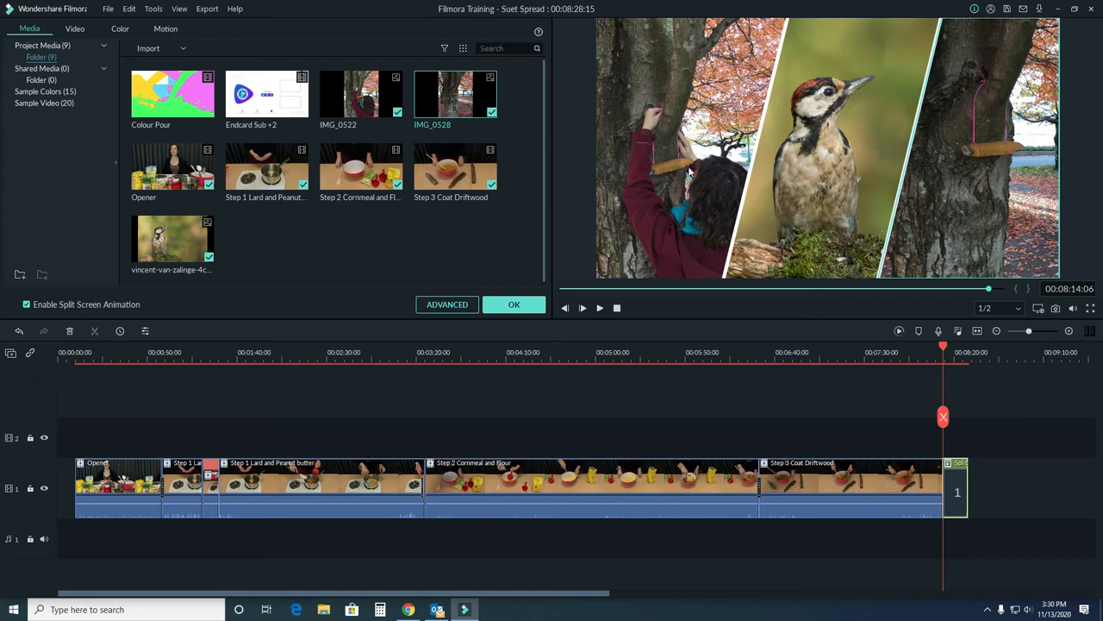
- Enter the split-screen clip's advanced editor and review its Image and Colour adjustment options
left_click(676, 148)
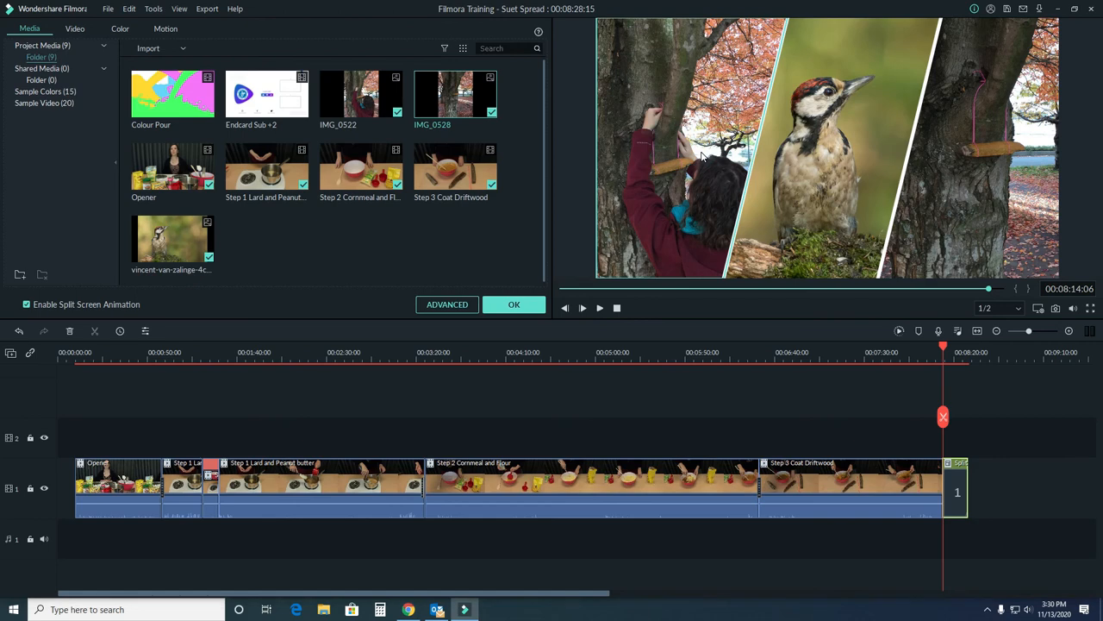
left_click(446, 304)
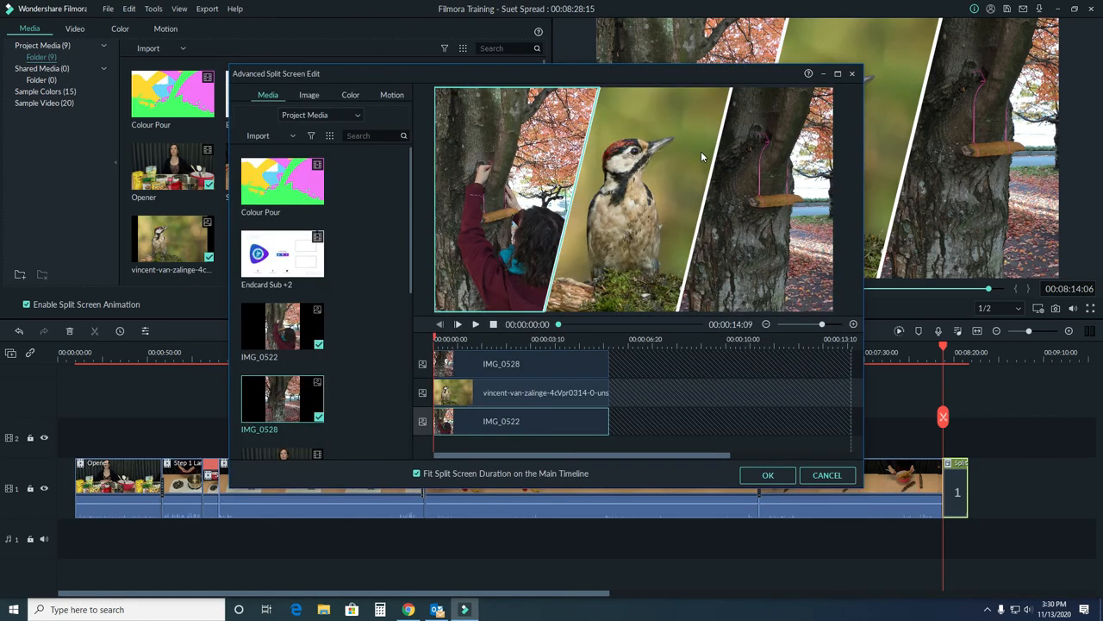
left_click(309, 95)
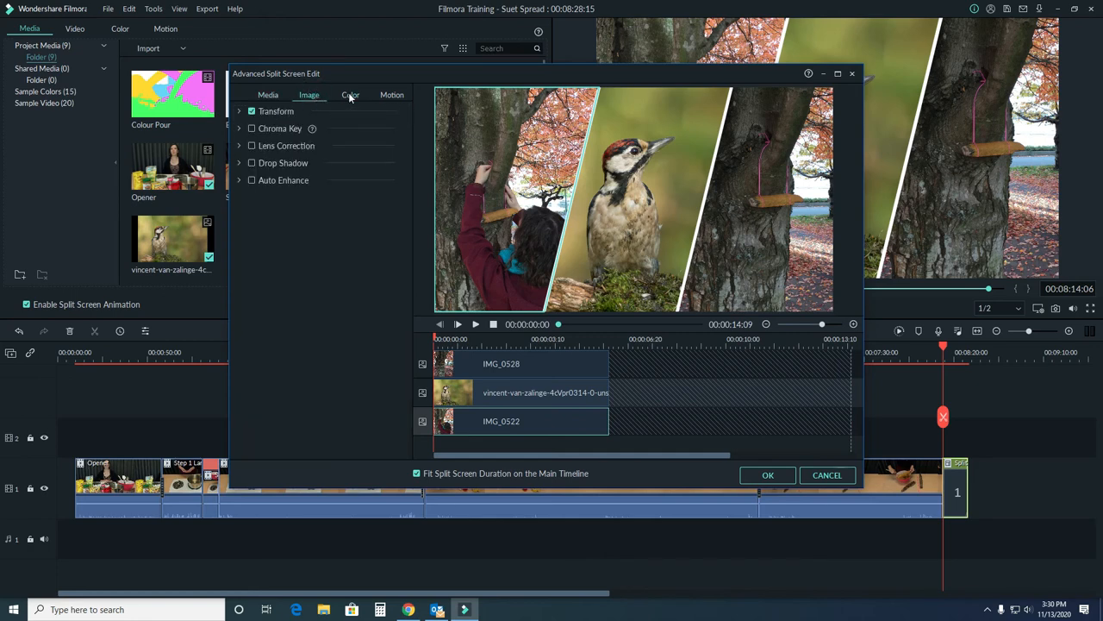
left_click(350, 95)
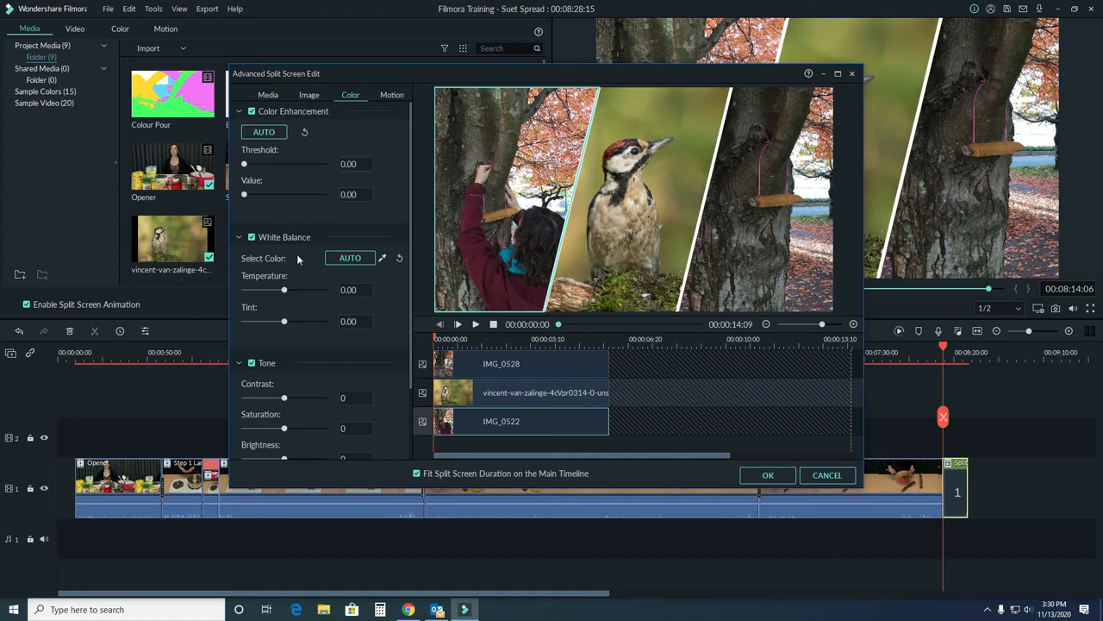
mouse_move(300, 269)
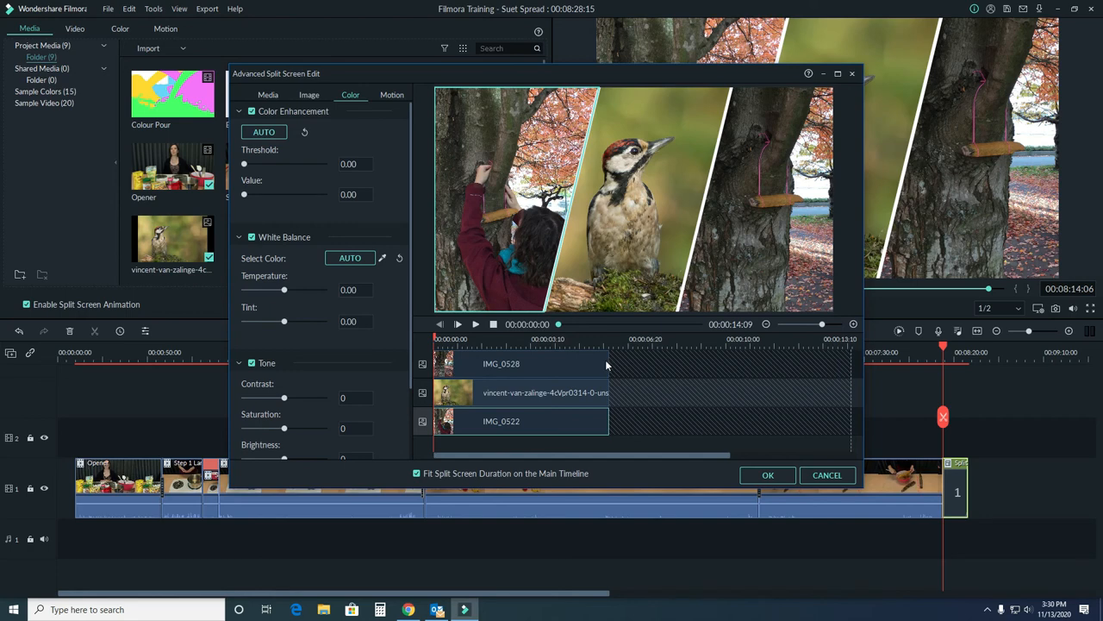
- Shift the IMG_0528 photo later on the split screen's mini timeline
left_click(552, 362)
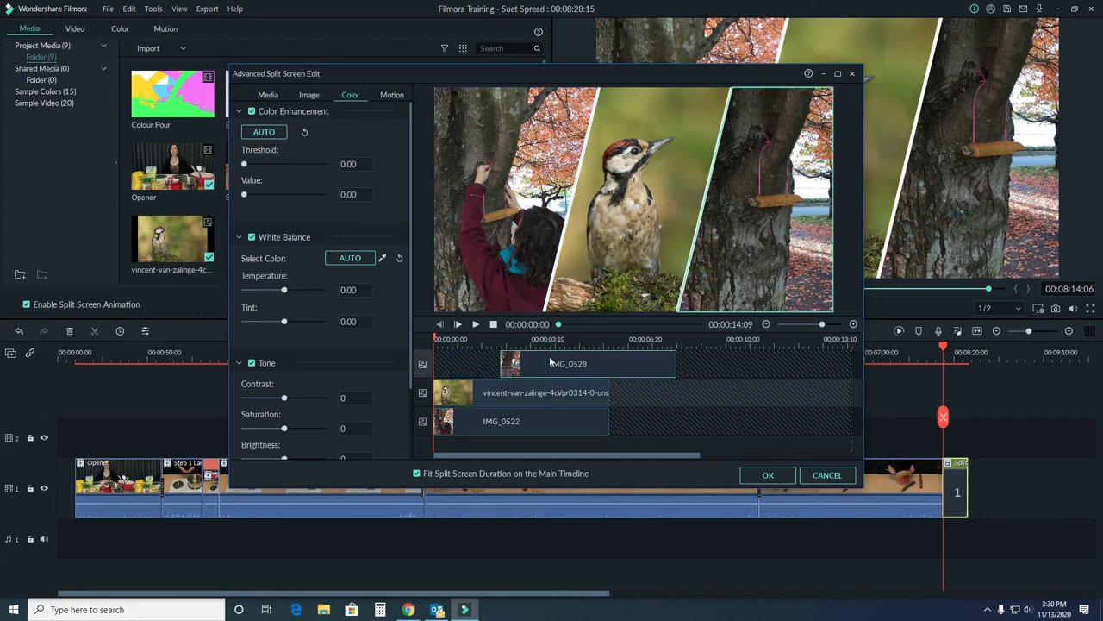
left_click(569, 362)
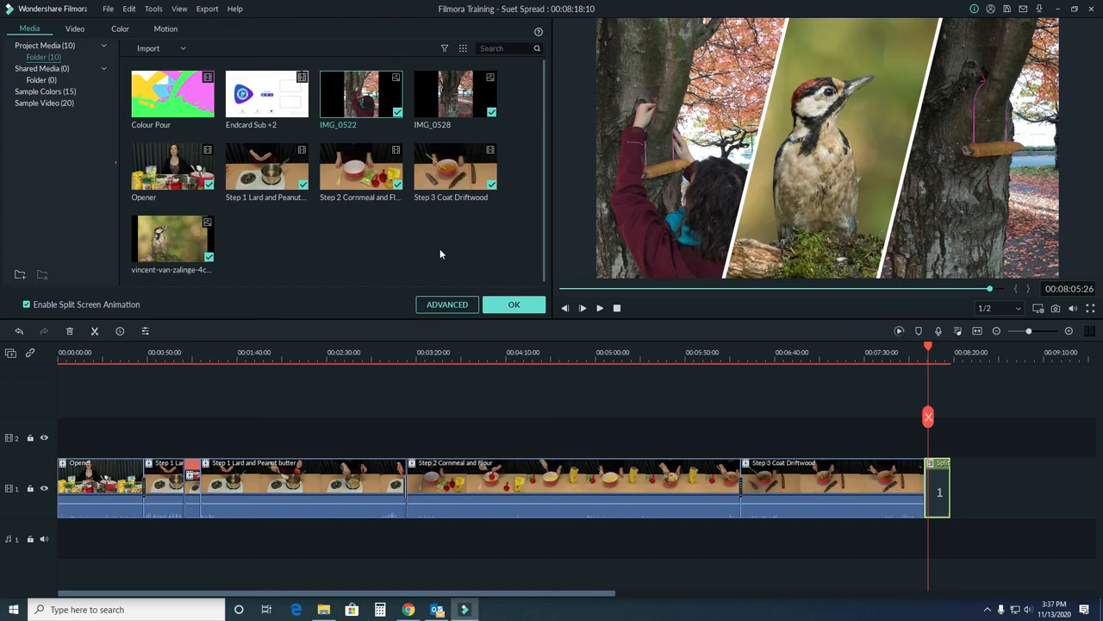
mouse_move(508, 293)
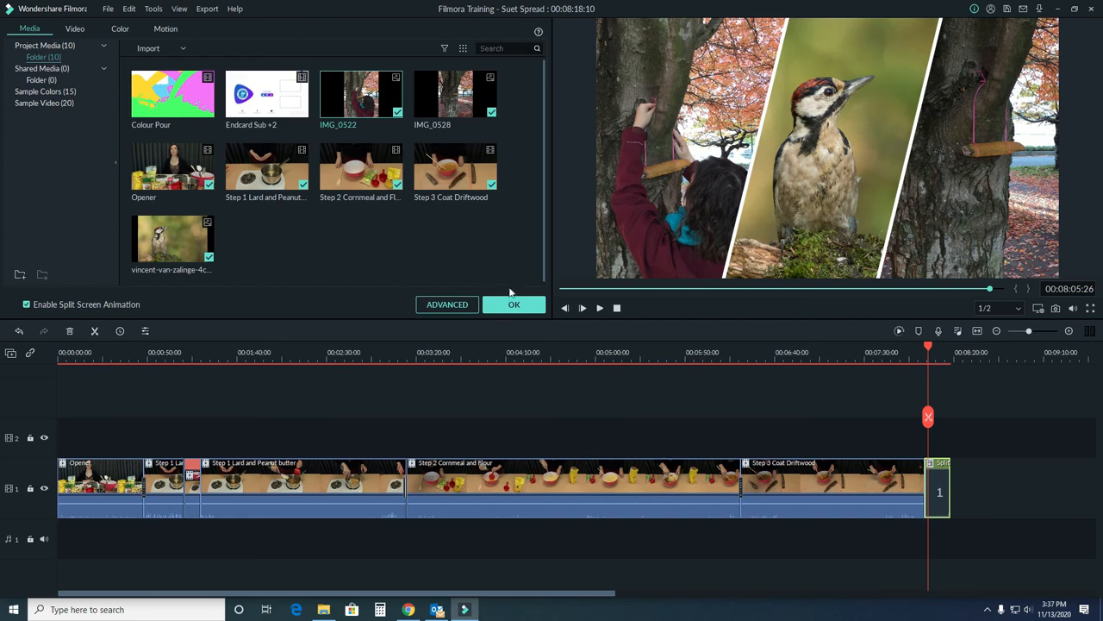
- Confirm the split screen and place the Endcard Sub +2 clip after it on the timeline
left_click(514, 304)
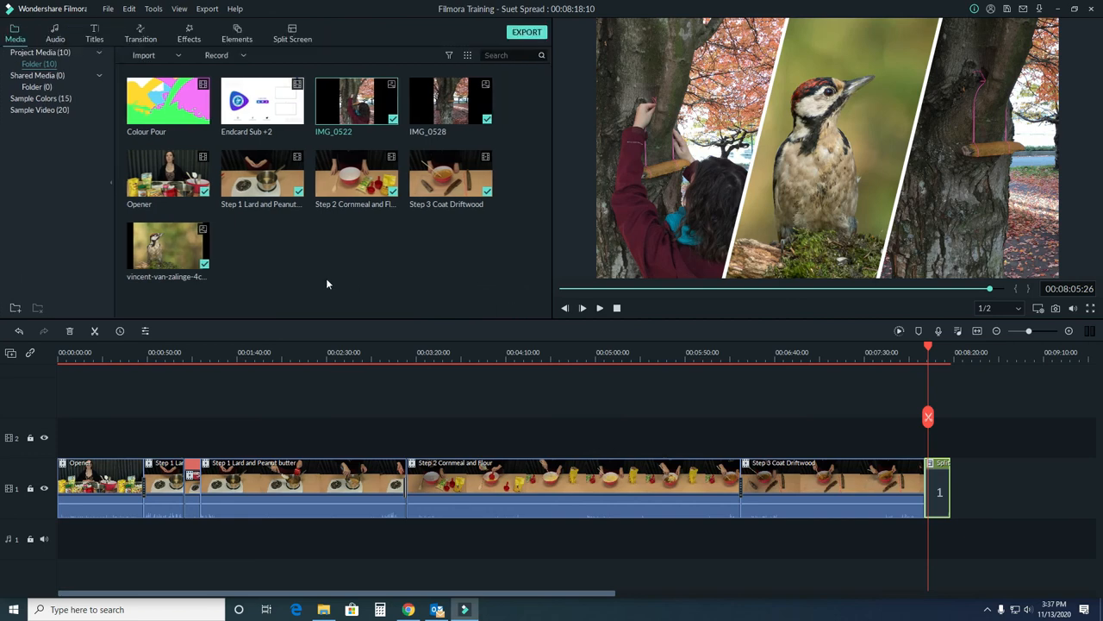
mouse_move(251, 237)
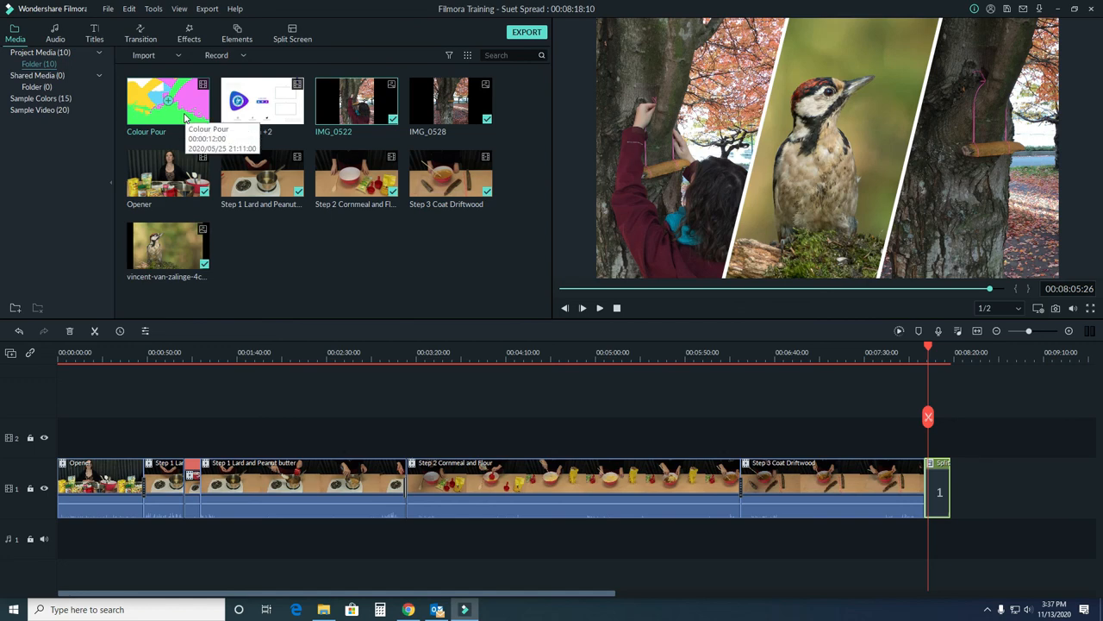
mouse_move(293, 114)
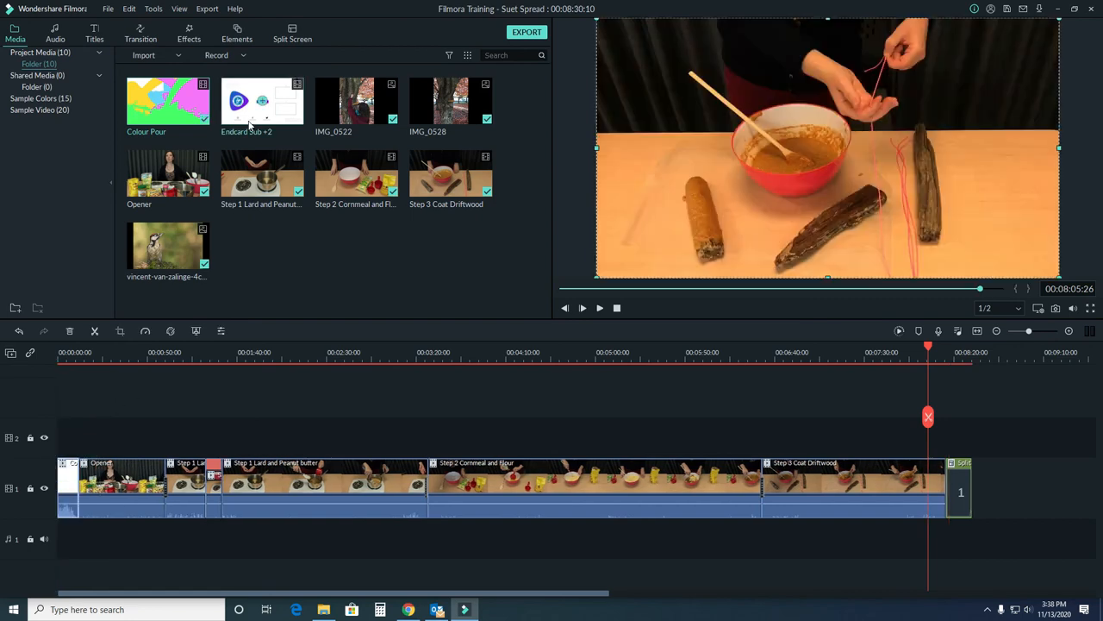
mouse_move(262, 102)
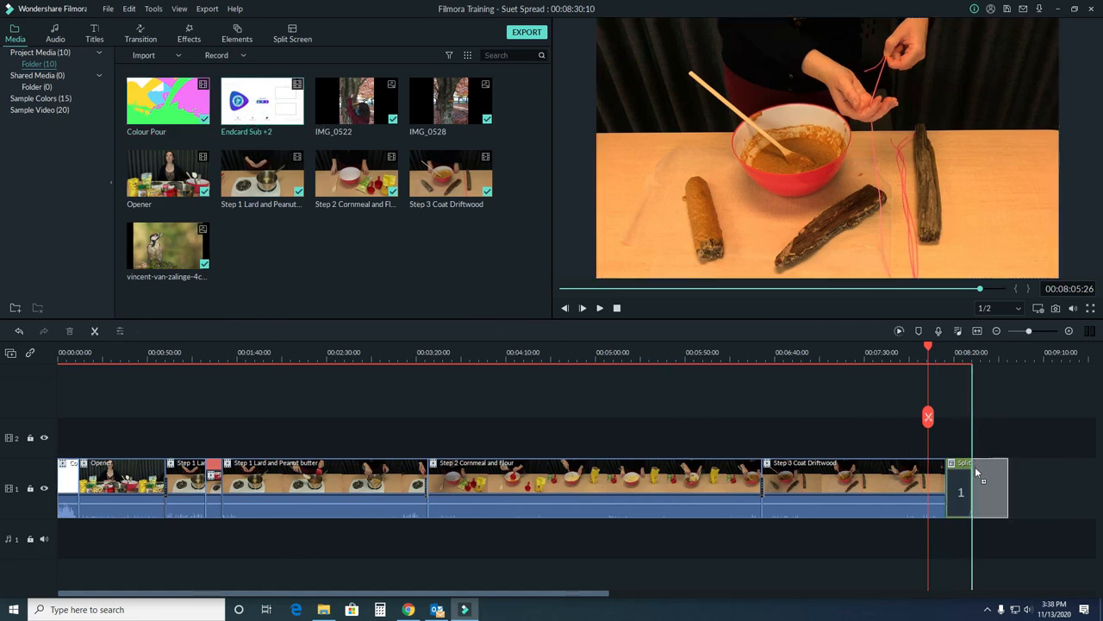
left_click(979, 486)
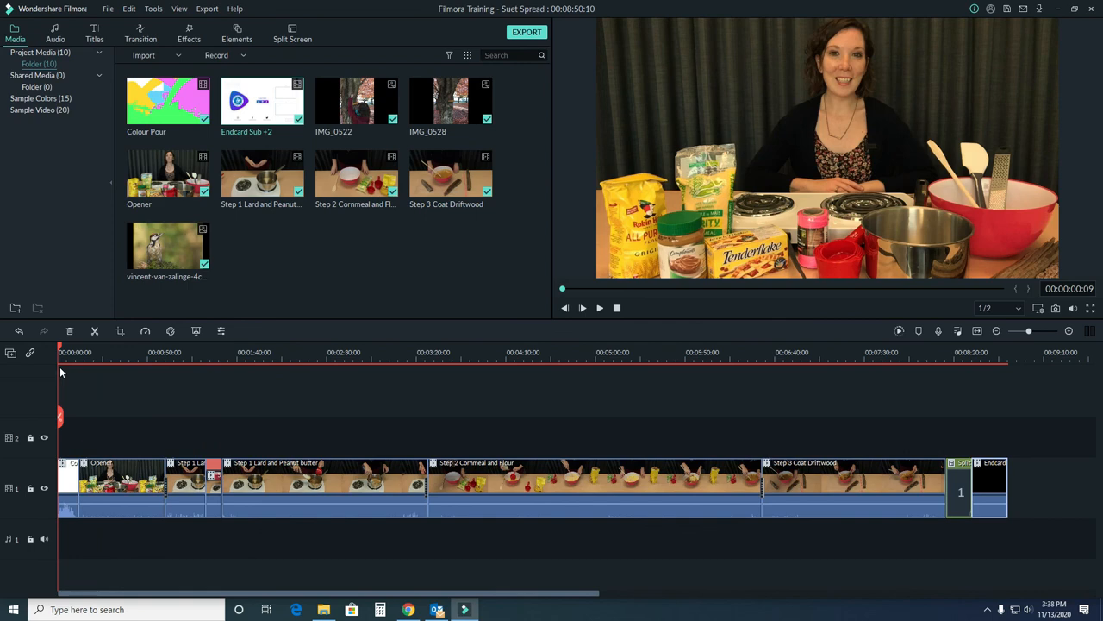
left_click(582, 307)
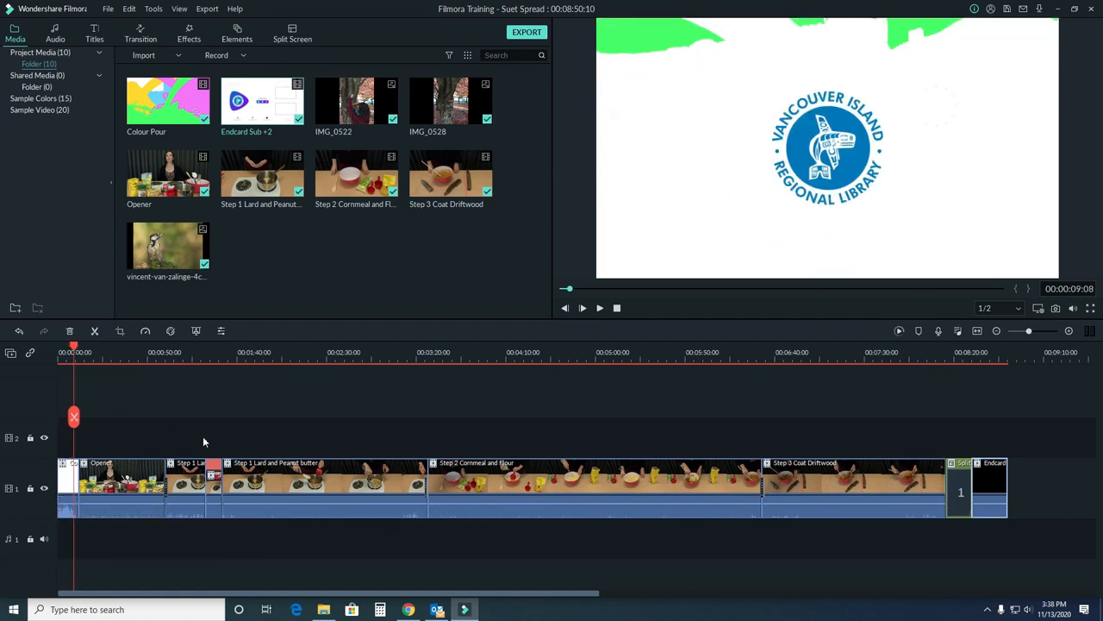
left_click(582, 307)
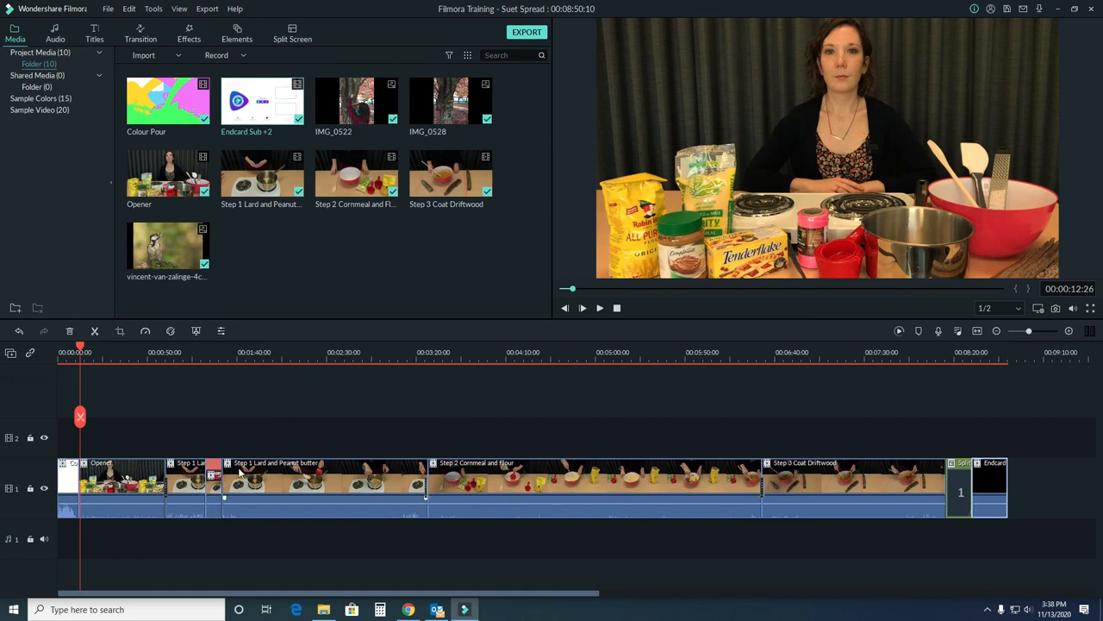
mouse_move(250, 445)
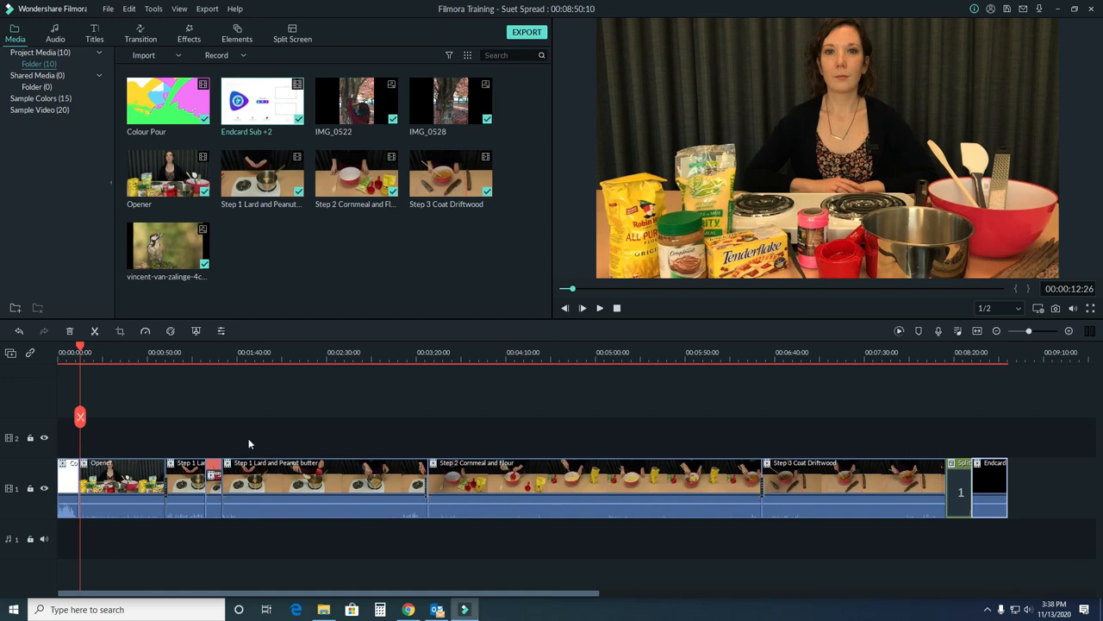
mouse_move(254, 431)
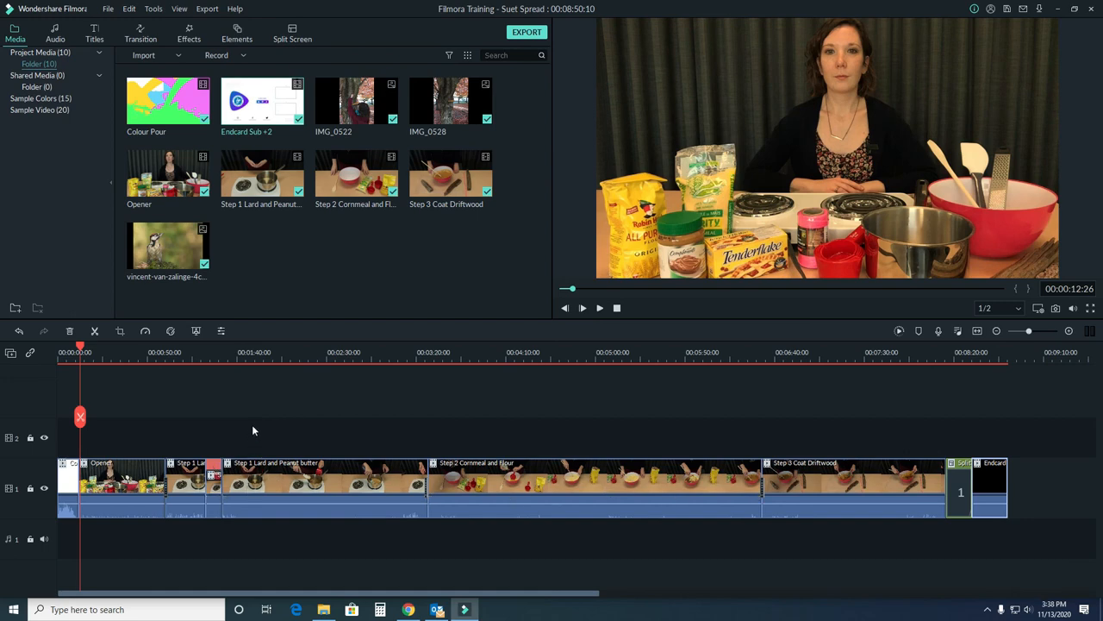